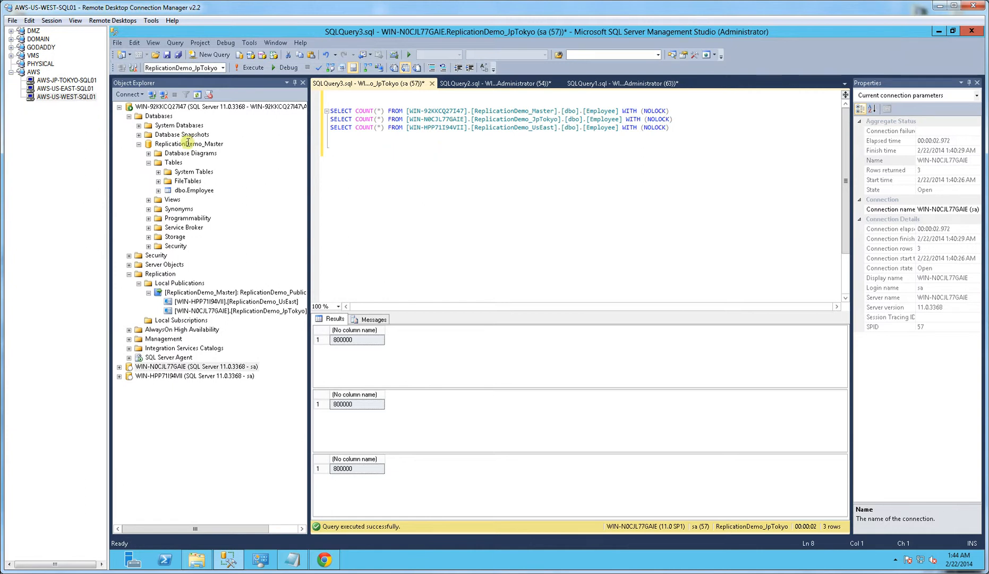
- Connect to AWS-JP-TOKYO-SQL01 in the server tree after viewing AWS-US-EAST-SQL01
click(60, 89)
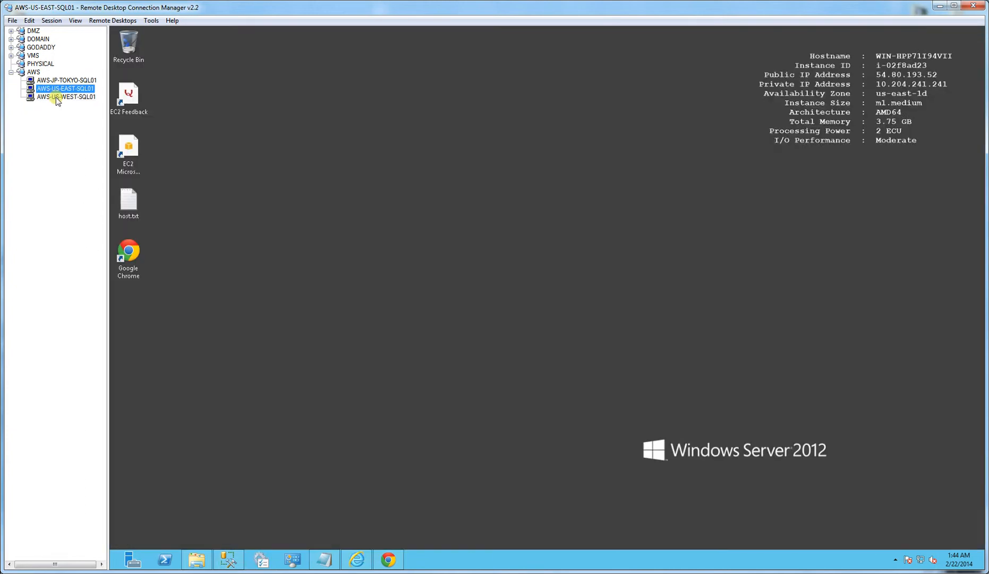
click(62, 81)
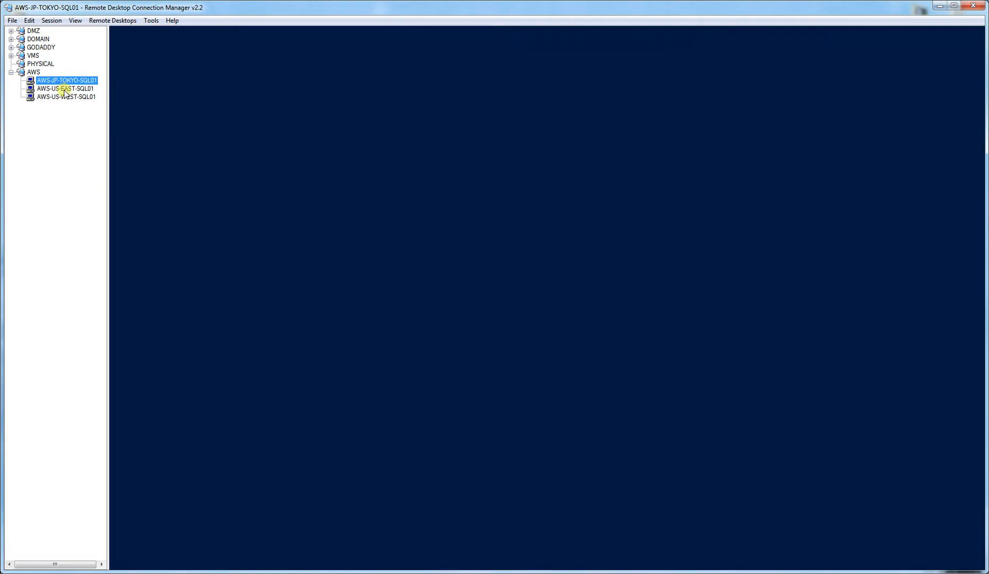
double_click(62, 81)
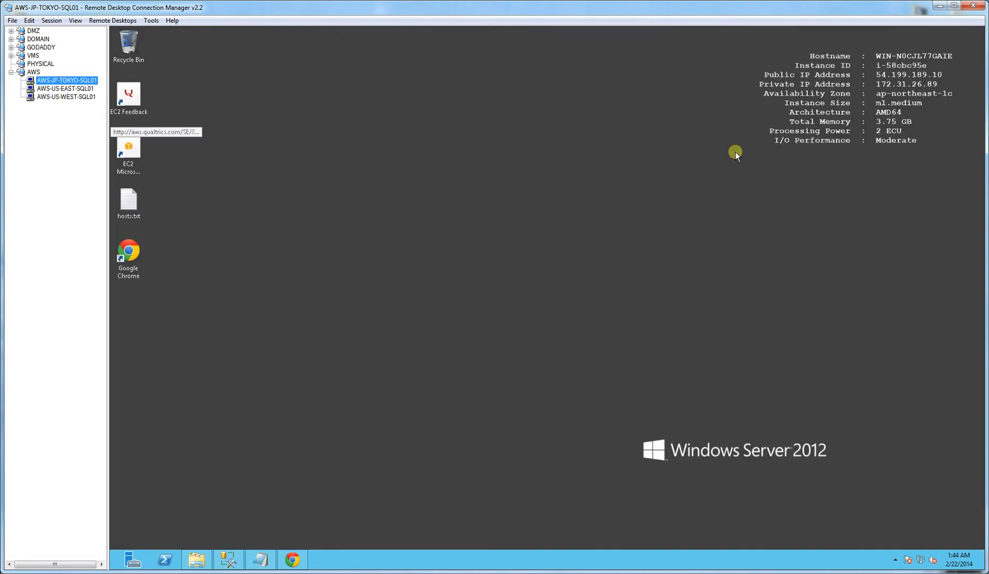
mouse_move(428, 145)
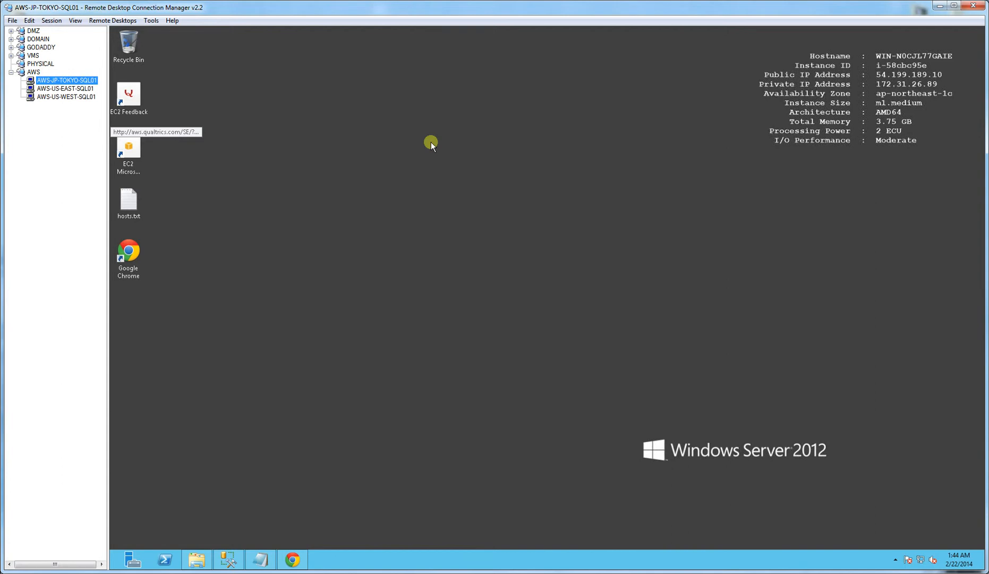
mouse_move(896, 147)
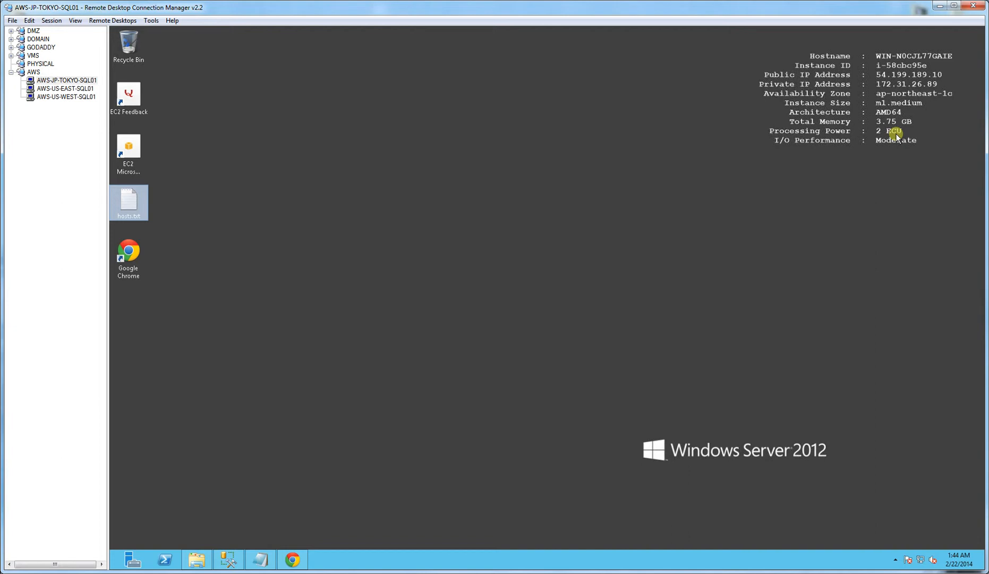
mouse_move(877, 124)
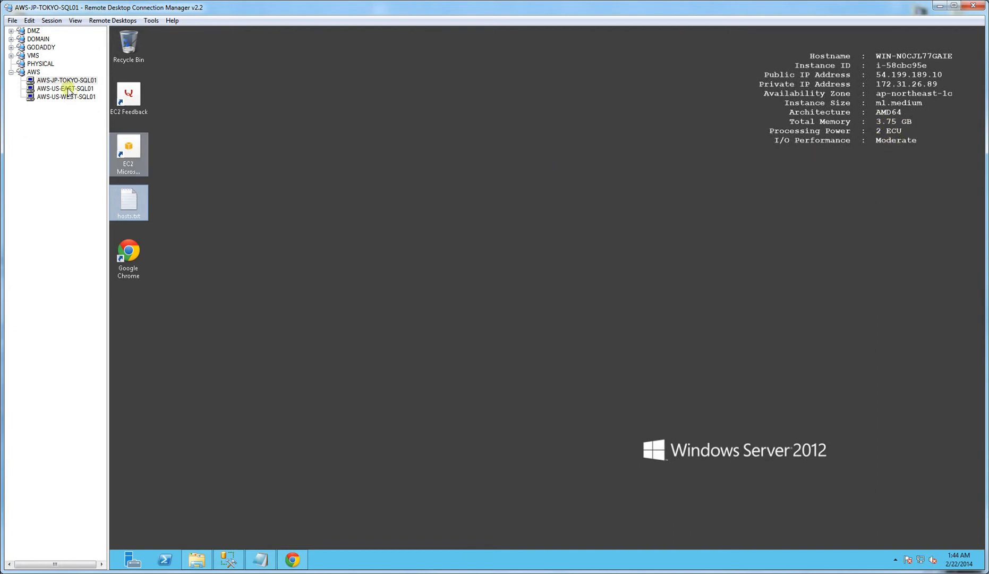
- Switch to AWS-US-WEST-SQL01 and view the ReplicationDemo JpTokyo subscription with 800000-row counts
double_click(62, 97)
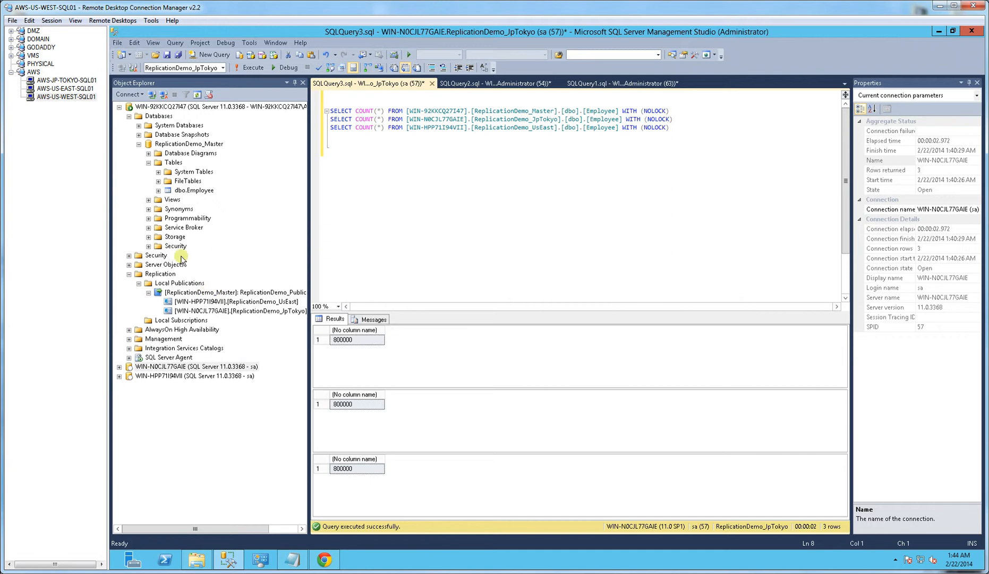
click(193, 191)
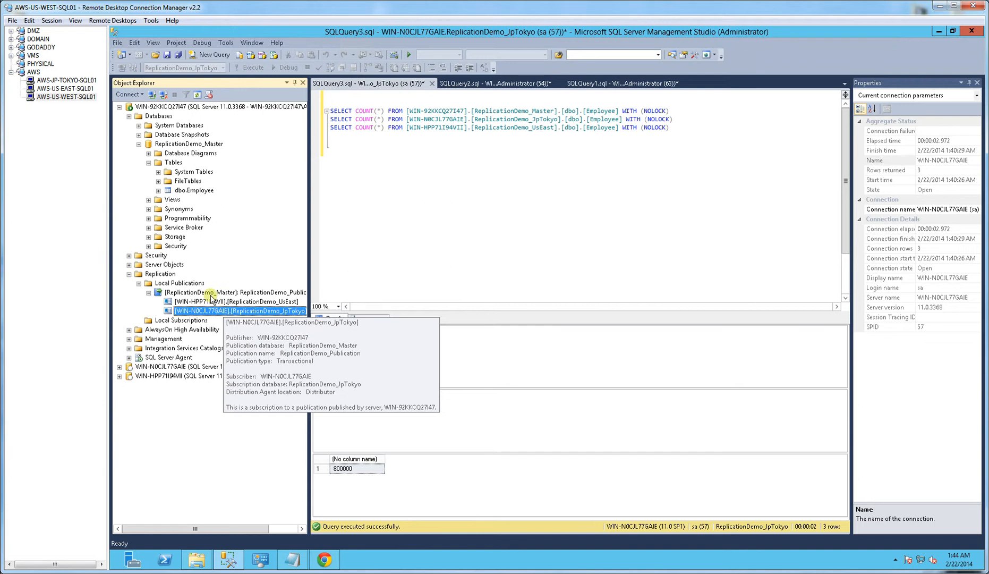
mouse_move(60, 88)
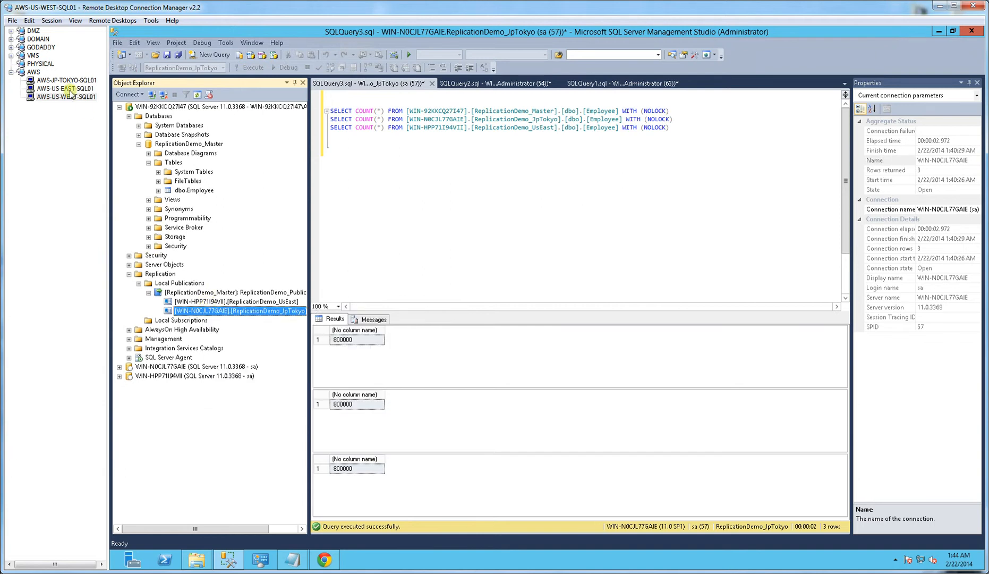
click(62, 97)
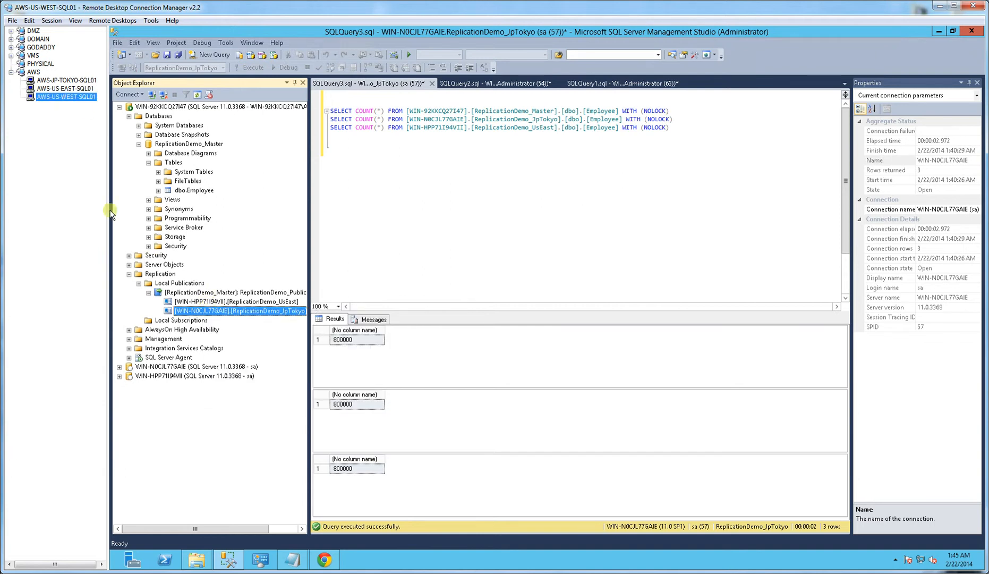
mouse_move(51, 74)
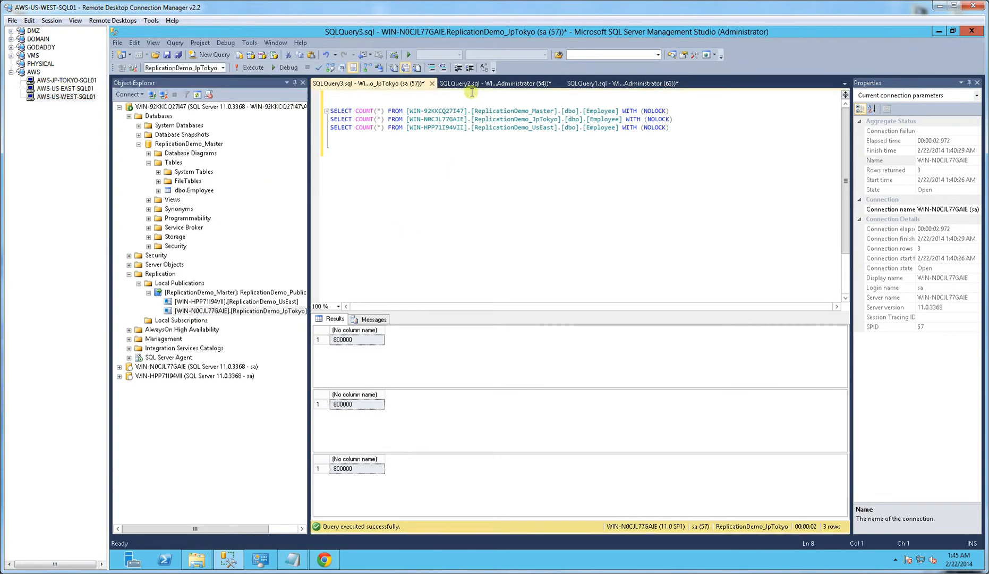
- Insert 10000 rows into ReplicationDemo_Master and rerun counts until master, Tokyo and East read 810000
click(501, 83)
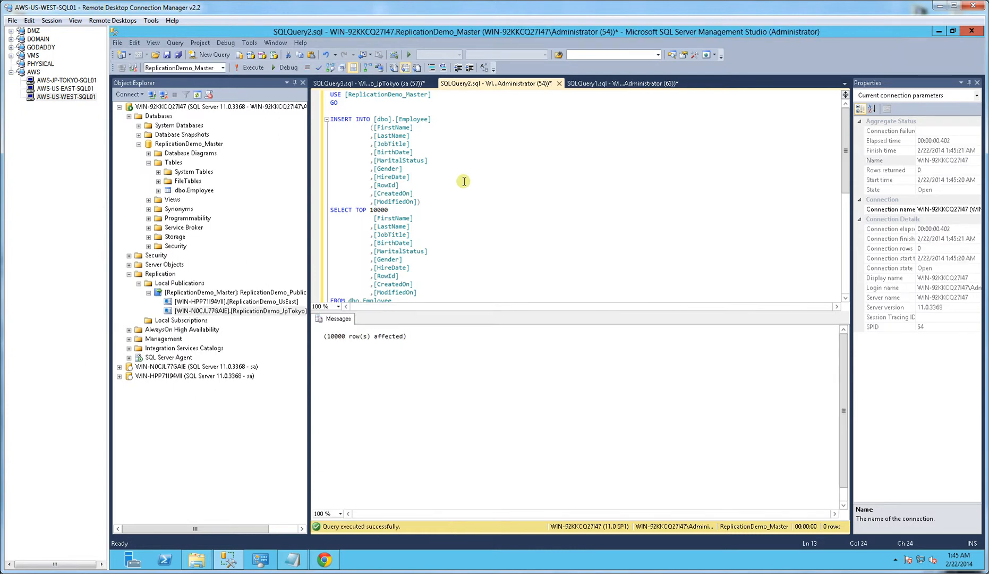
click(368, 83)
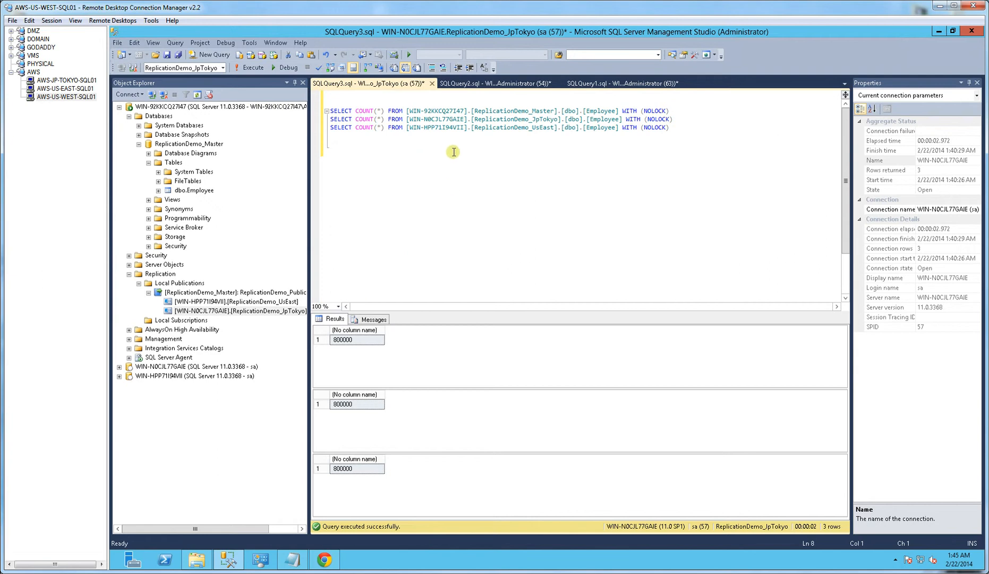
mouse_move(456, 161)
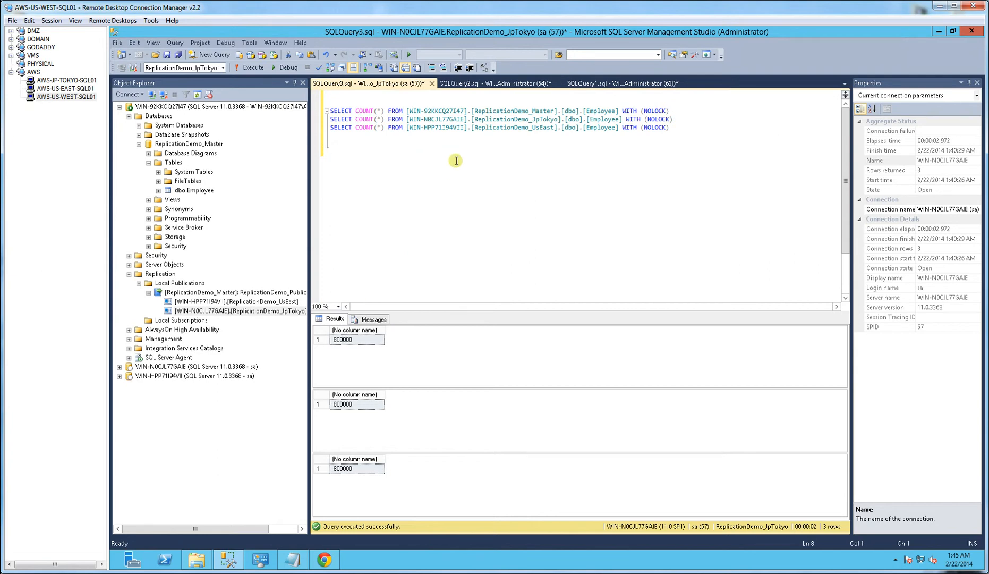
click(243, 68)
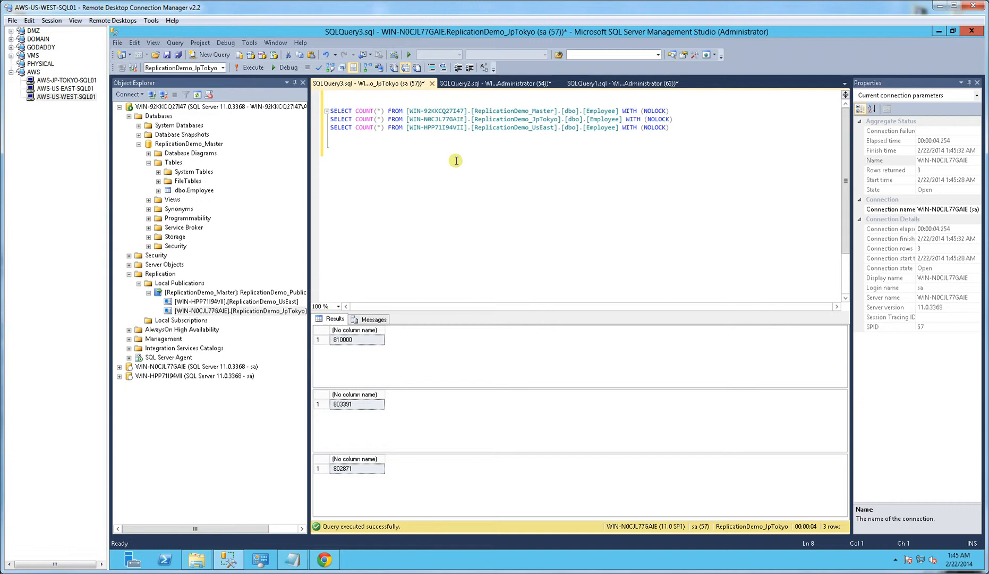
click(348, 340)
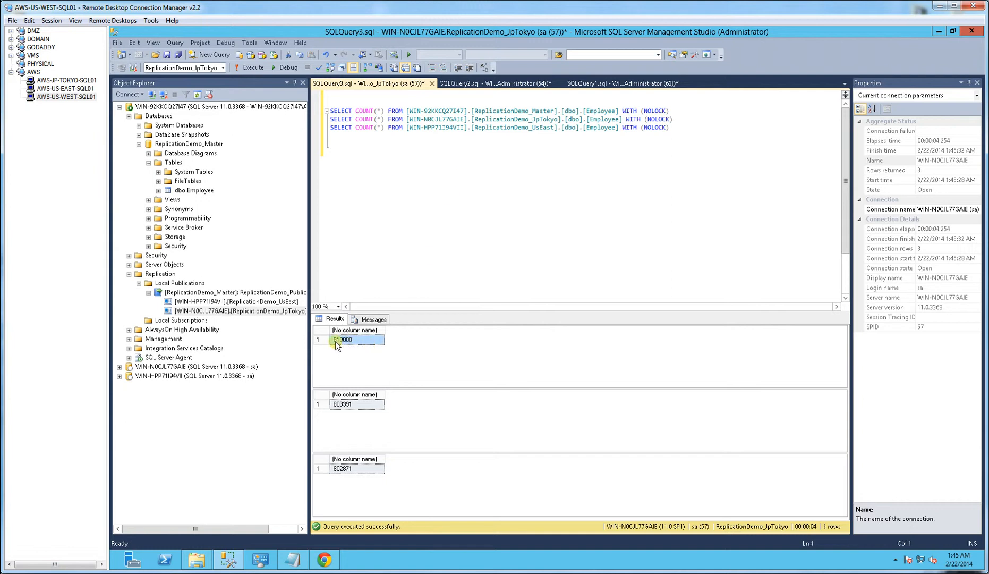
click(349, 403)
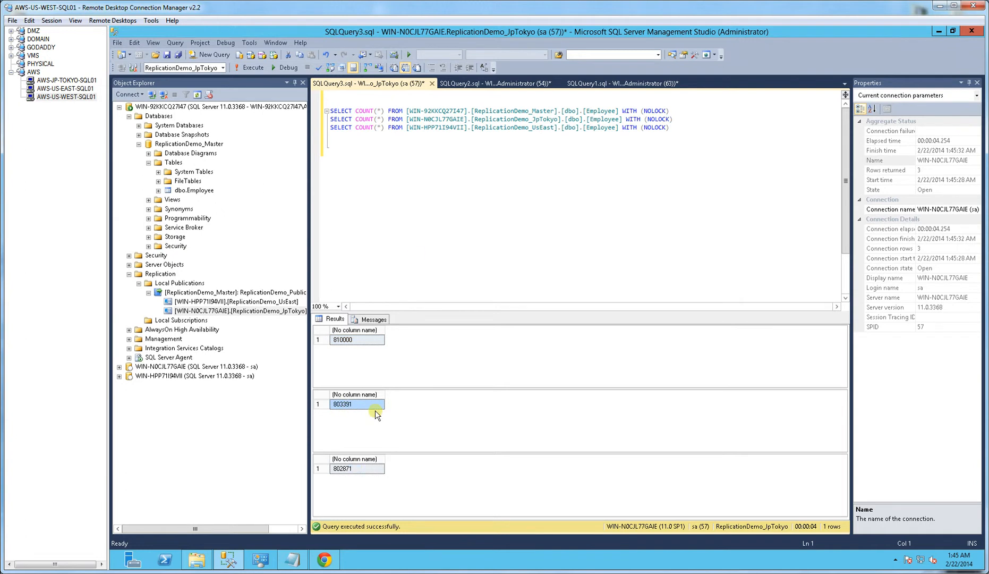
click(249, 68)
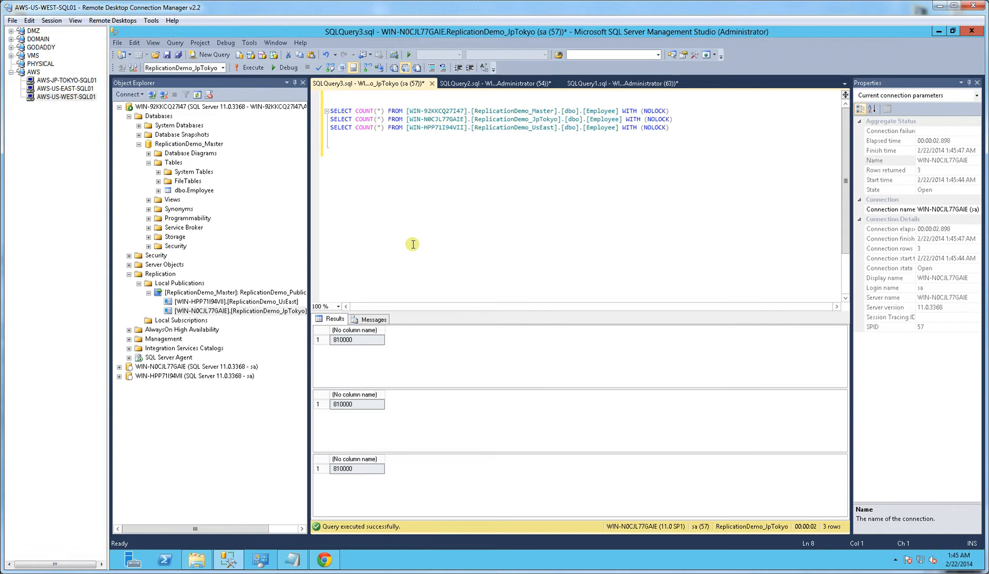
mouse_move(436, 239)
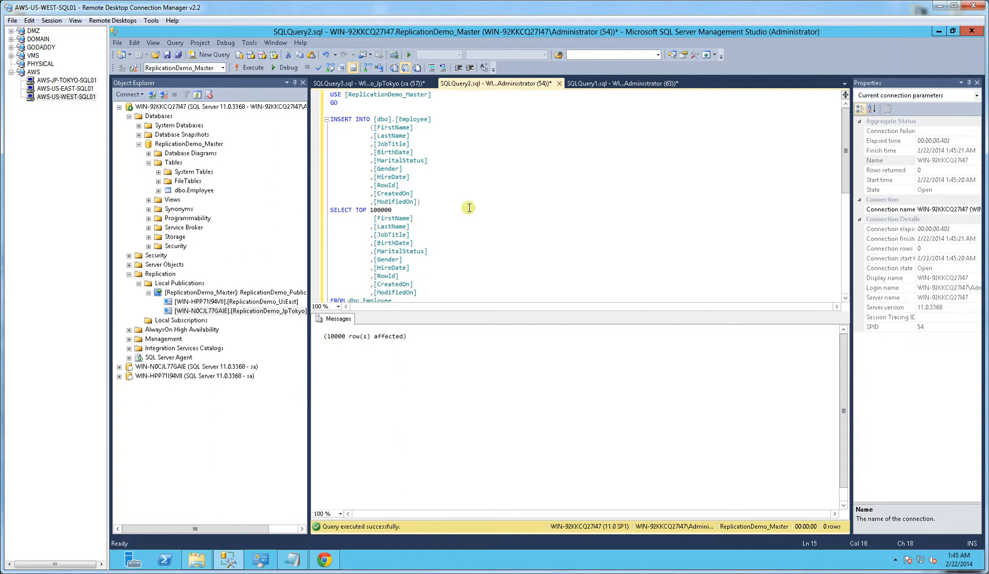
- Run the insert again so the master count reaches 910000 while replicas stay at 810000
click(257, 68)
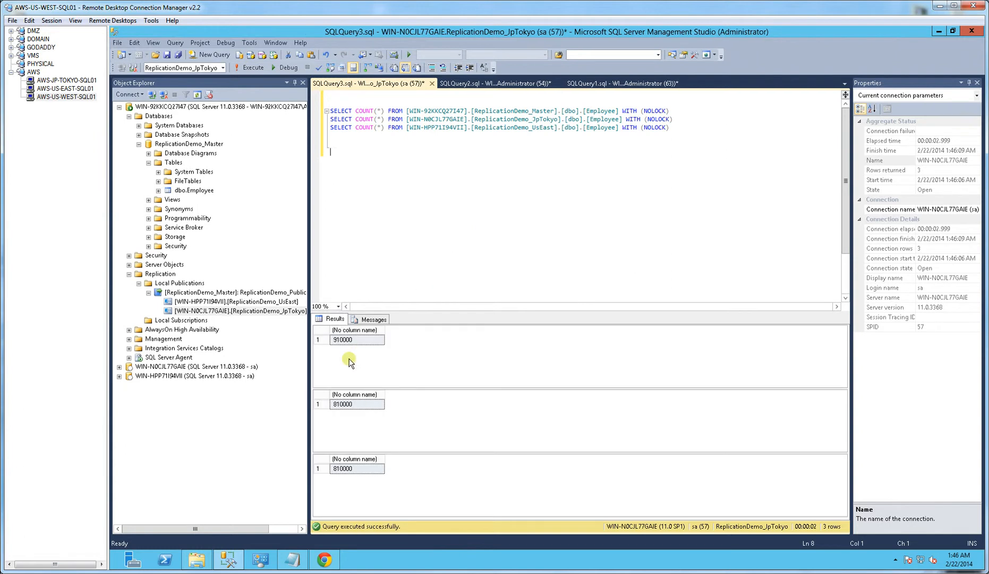
click(350, 340)
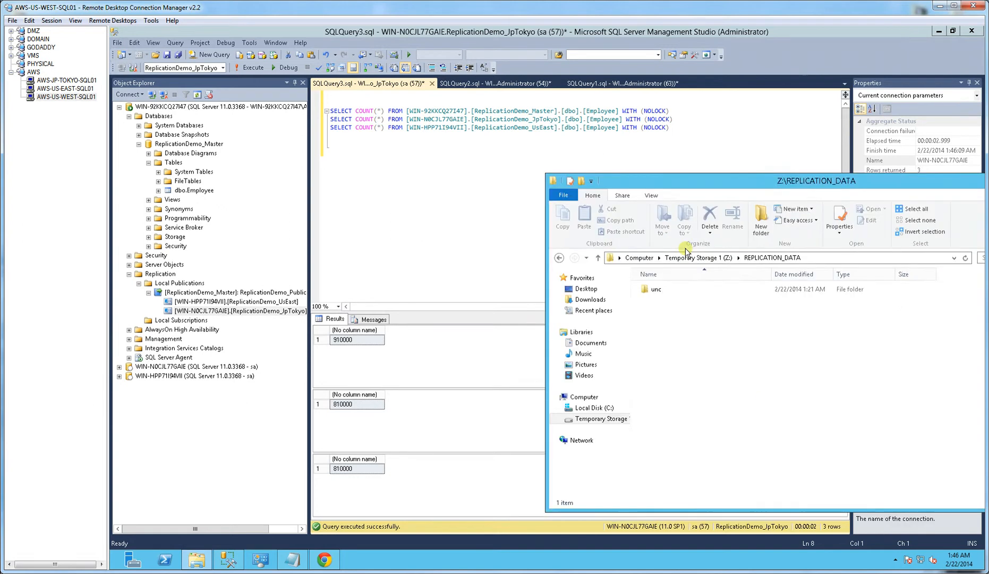
- Browse the unc snapshot folder's .bcp files, then rerun counts showing 910000, 823311 and 831228
double_click(656, 289)
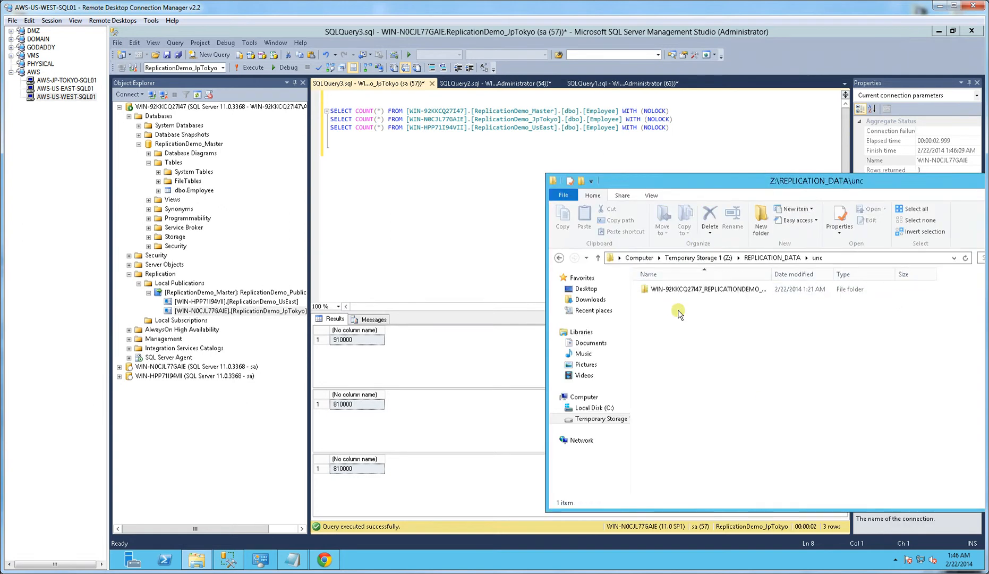
double_click(702, 289)
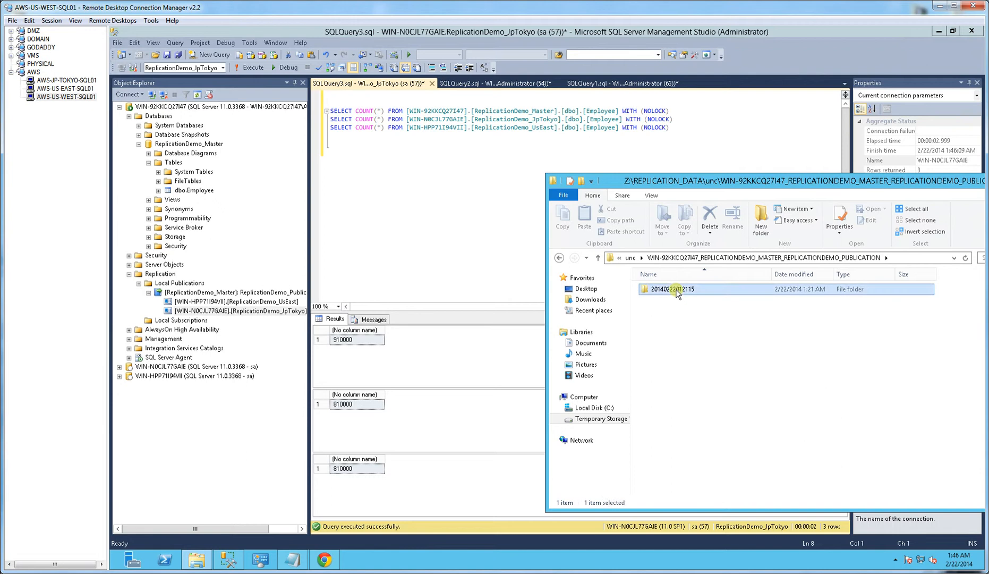
double_click(671, 289)
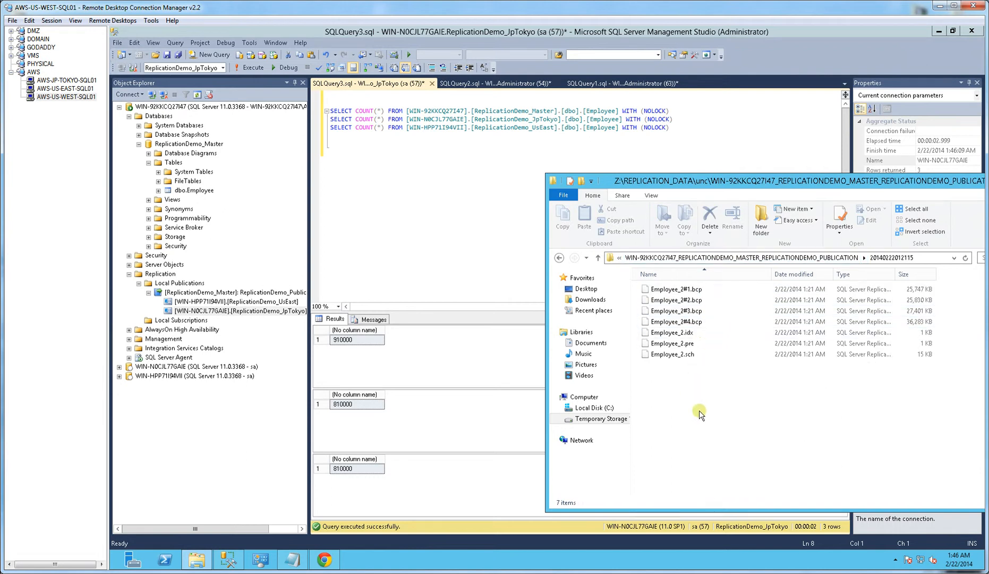
mouse_move(764, 451)
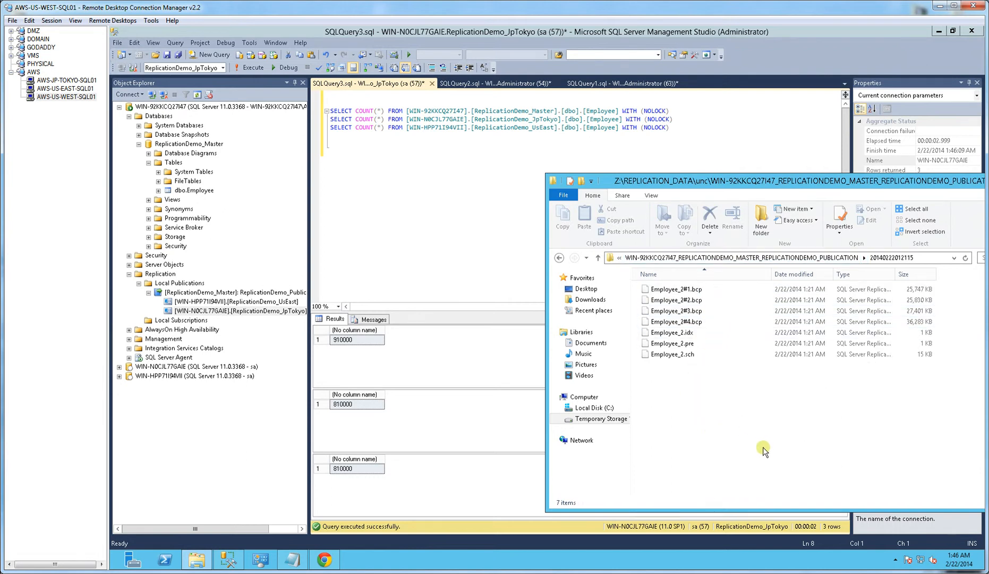
click(244, 68)
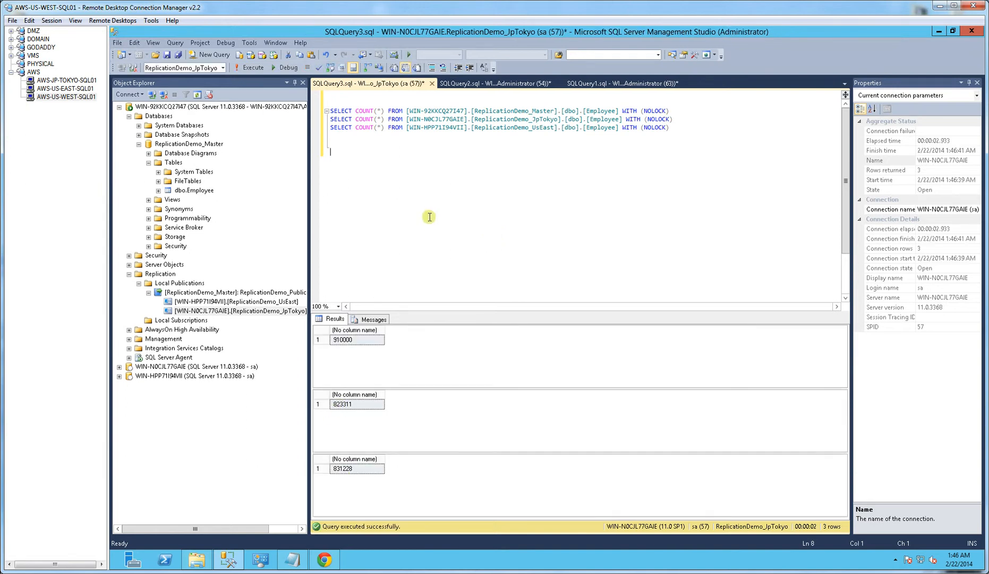
- Rerun the three COUNT(*) queries to see Tokyo at 827920 against 910000
click(247, 68)
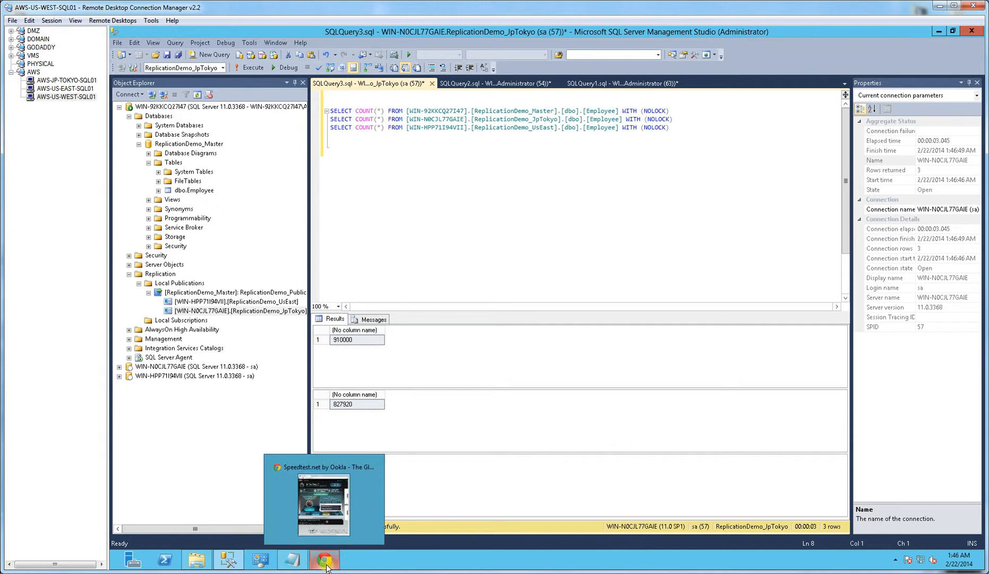
- Bring forward the Speedtest page showing 4 ms ping, 211.48 Mbps down, 262.92 Mbps up
click(323, 559)
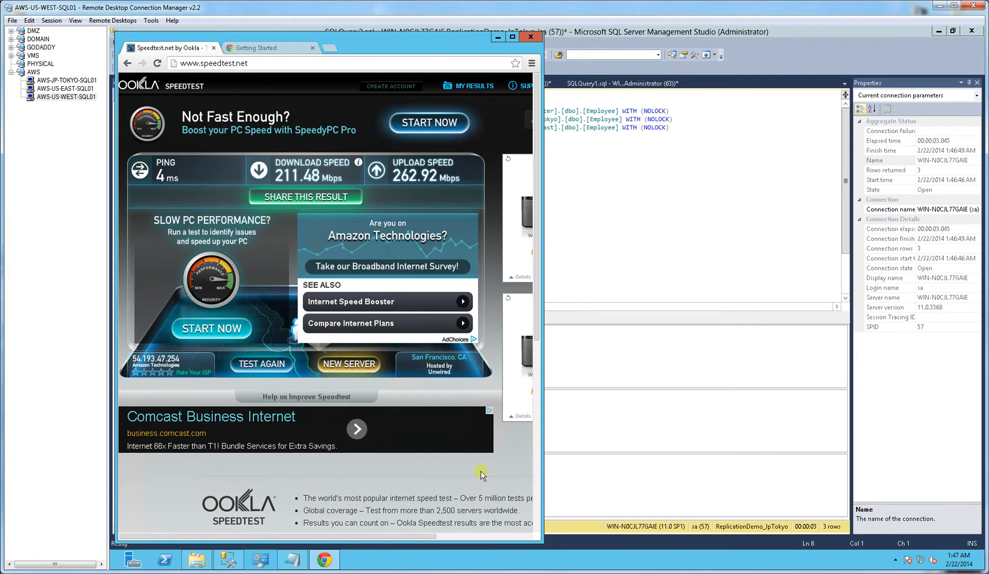
mouse_move(389, 392)
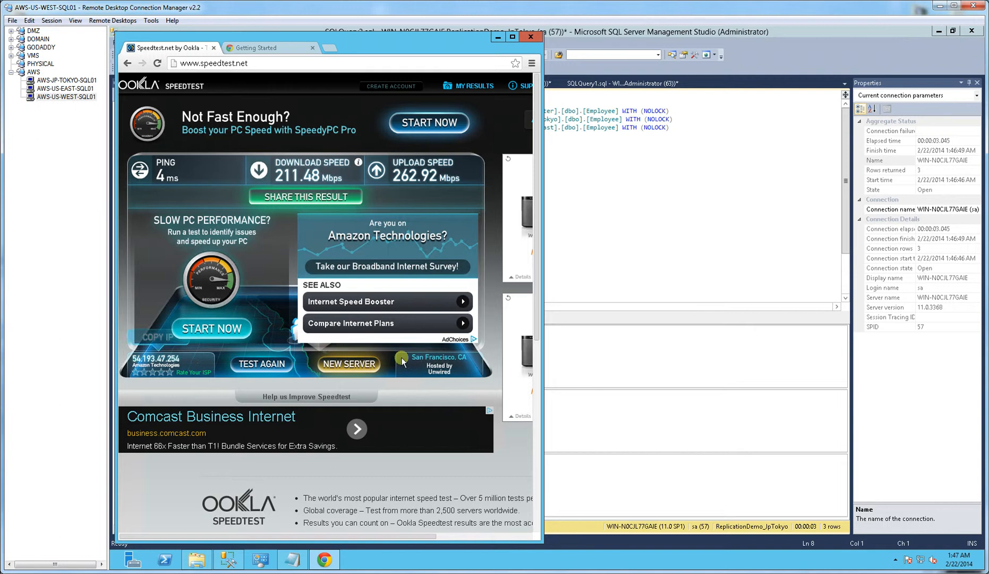
mouse_move(451, 330)
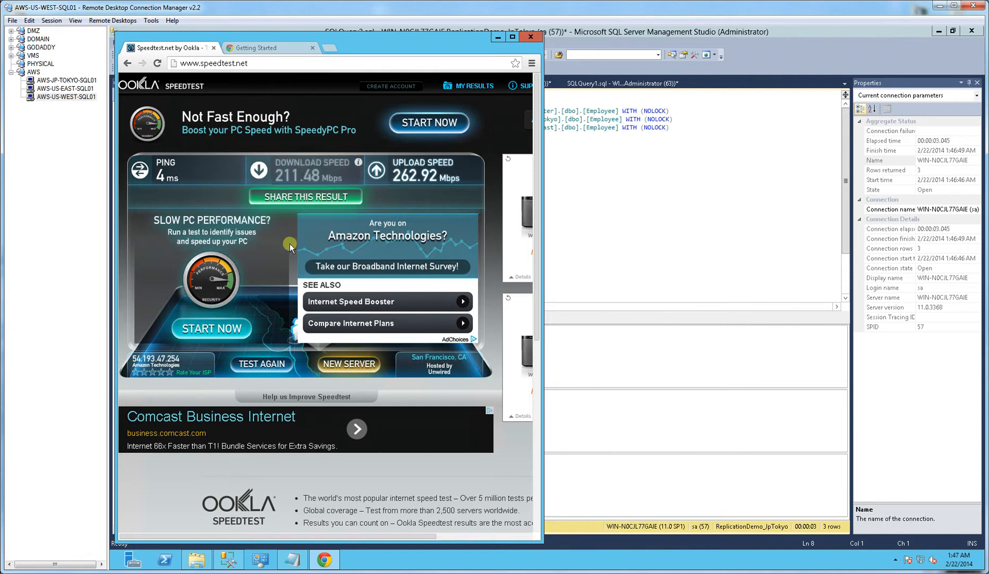
mouse_move(402, 199)
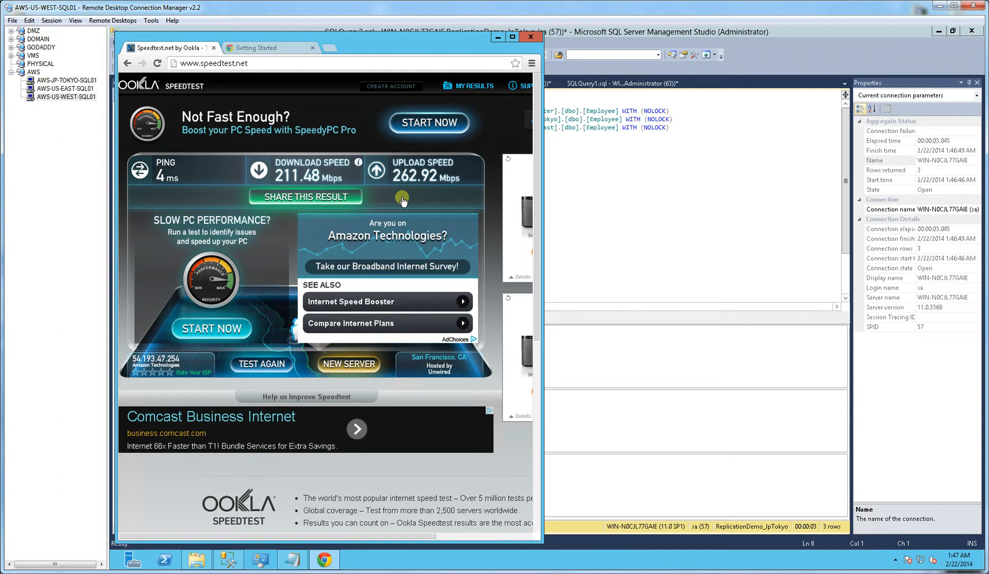
mouse_move(416, 178)
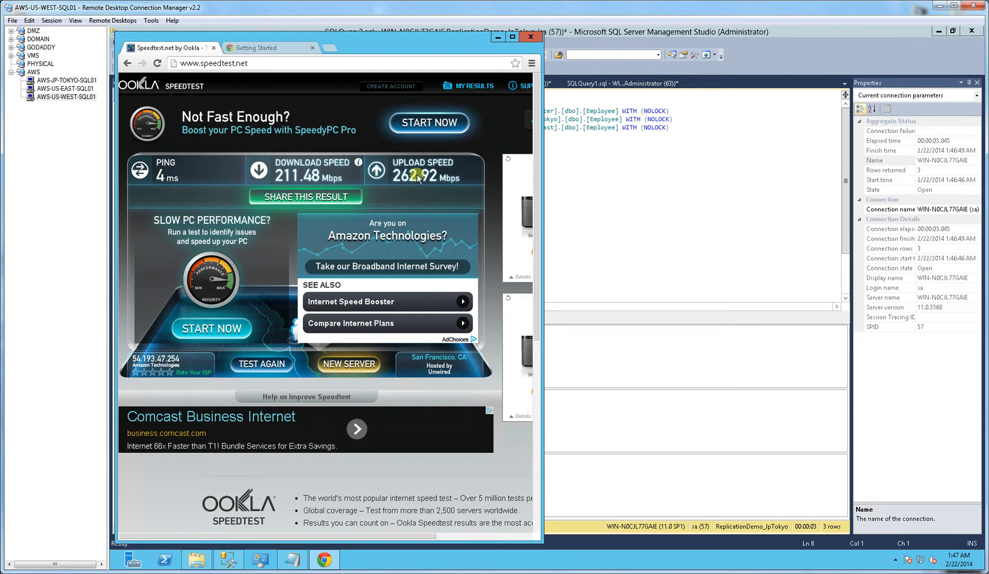
mouse_move(282, 207)
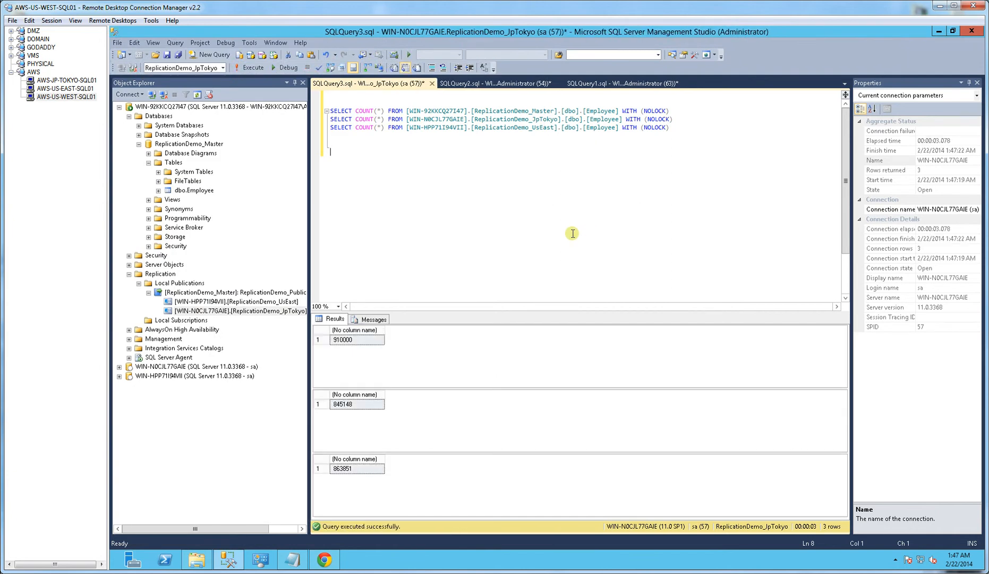
mouse_move(544, 253)
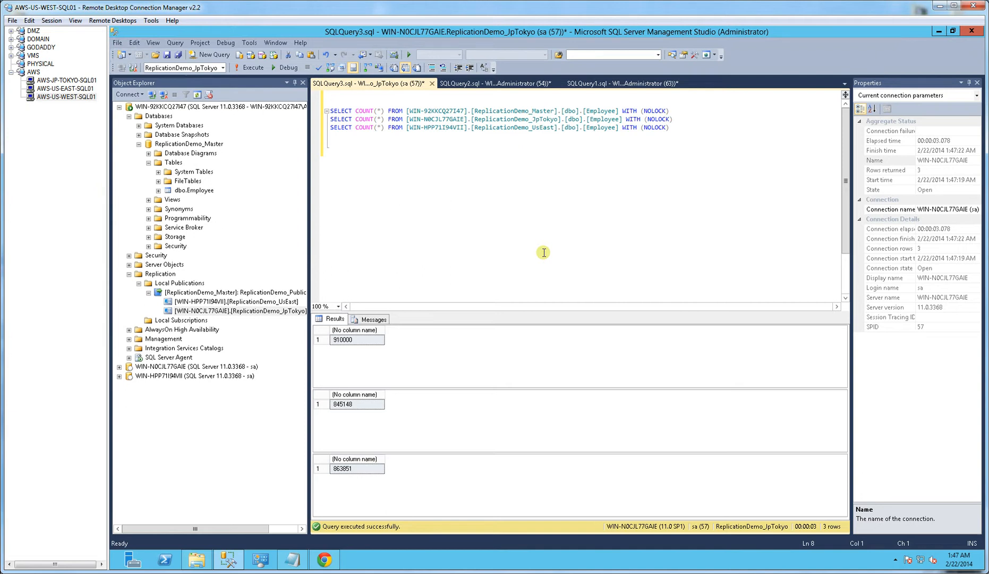
- Repeatedly rerun the three COUNT(*) queries, noting Tokyo at 865158
click(255, 67)
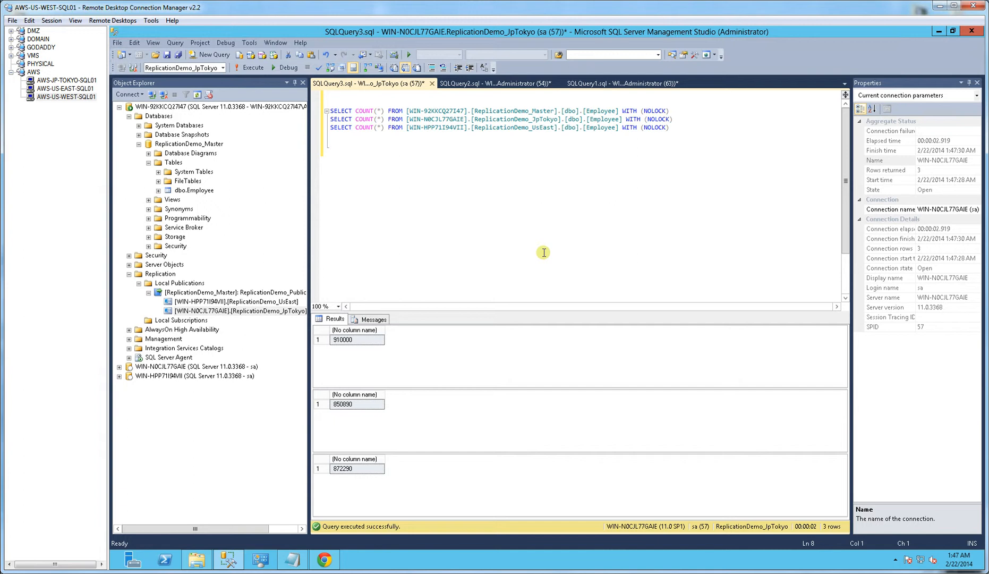
click(250, 68)
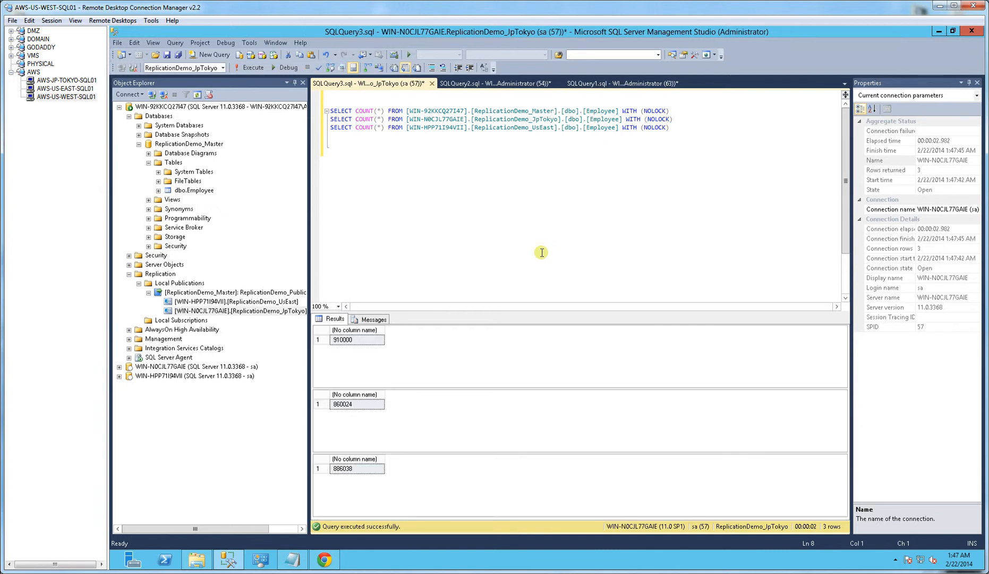
click(249, 68)
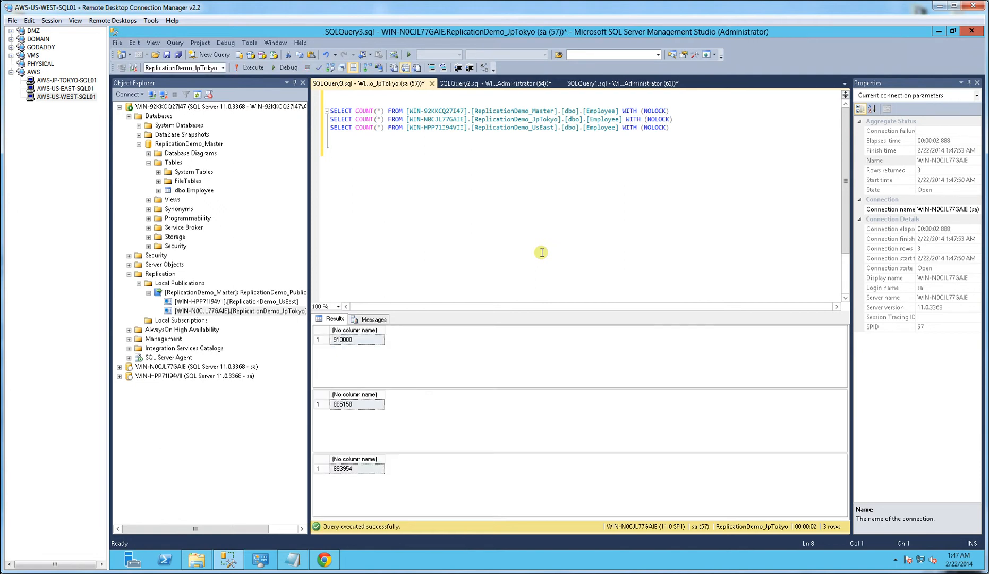
click(357, 404)
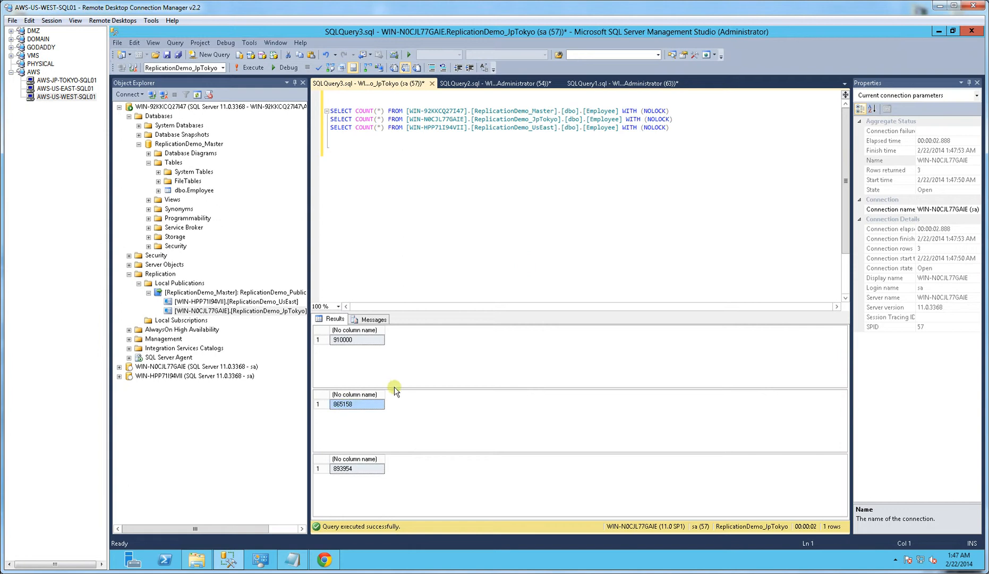
click(250, 67)
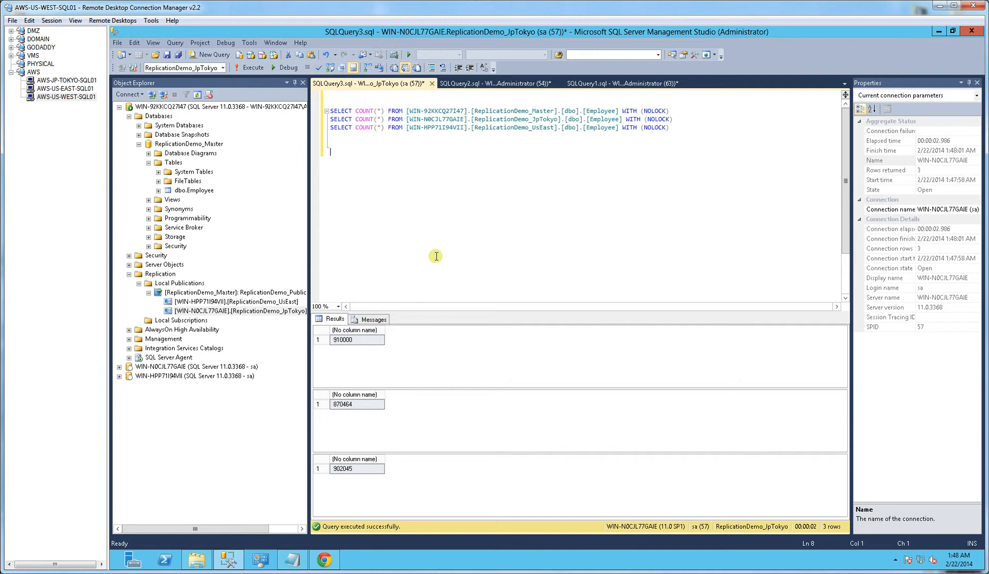
click(248, 68)
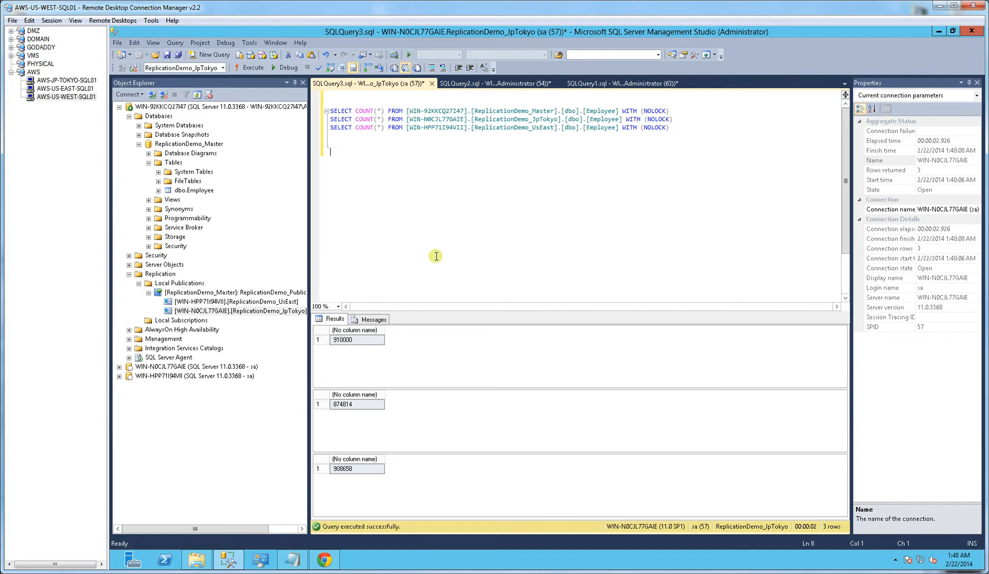
click(246, 68)
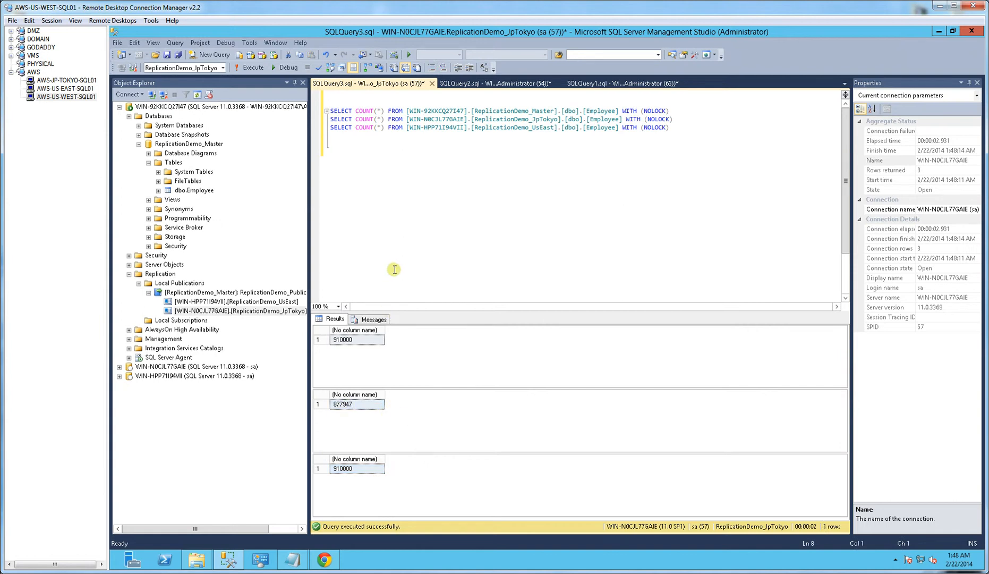
- Keep rerunning the counts until East Coast hits 910000 and Tokyo reaches 906048
click(238, 68)
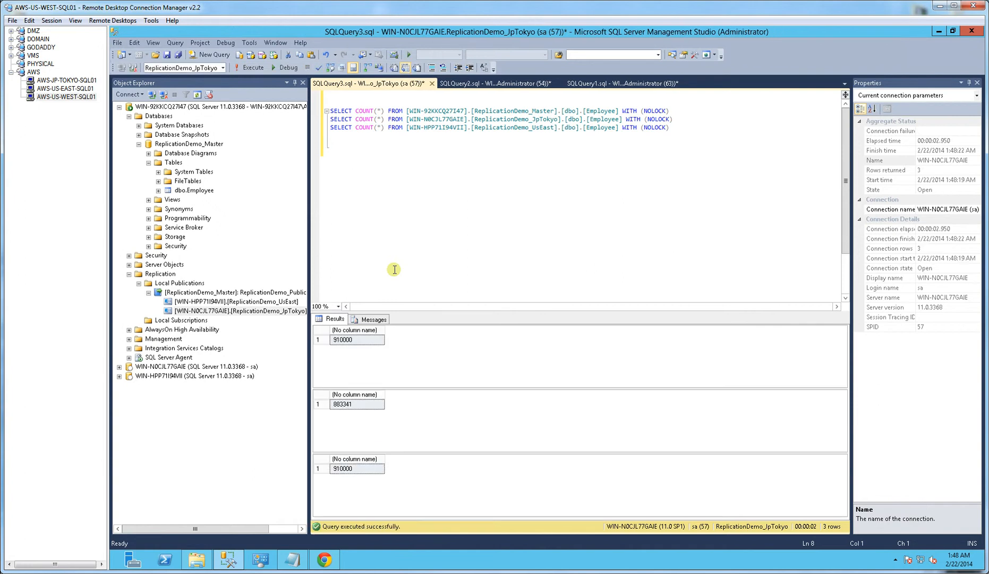
click(252, 68)
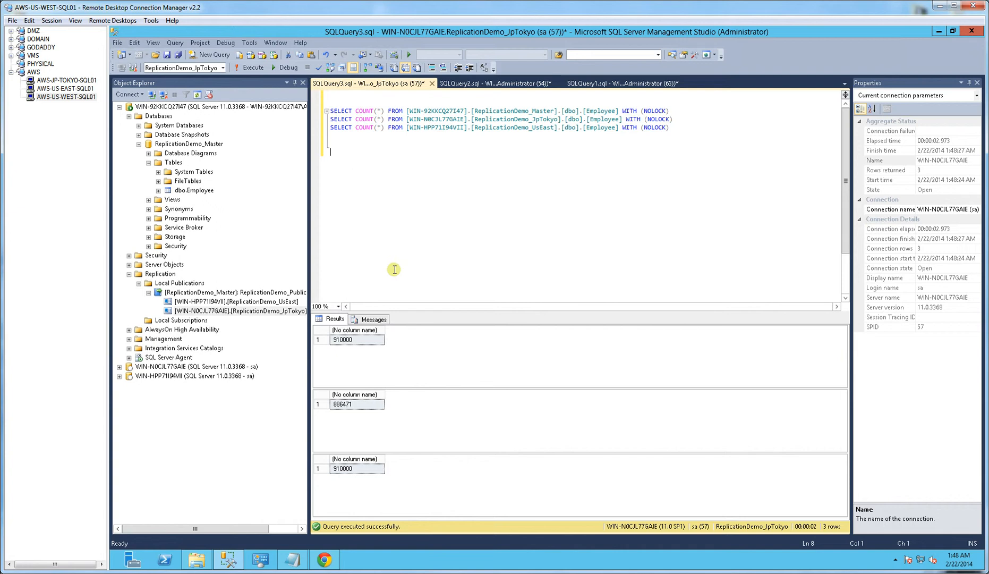
click(242, 68)
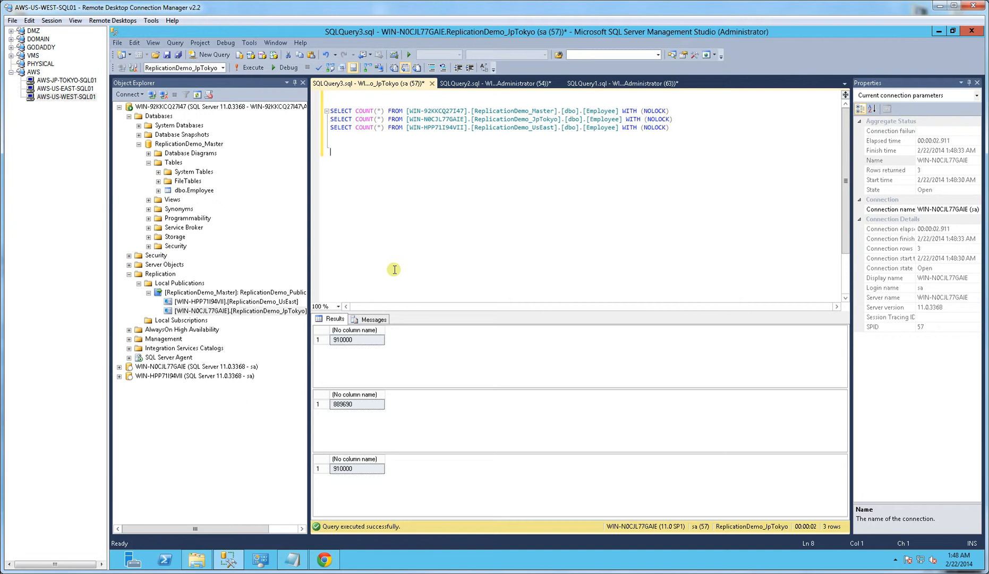
click(247, 68)
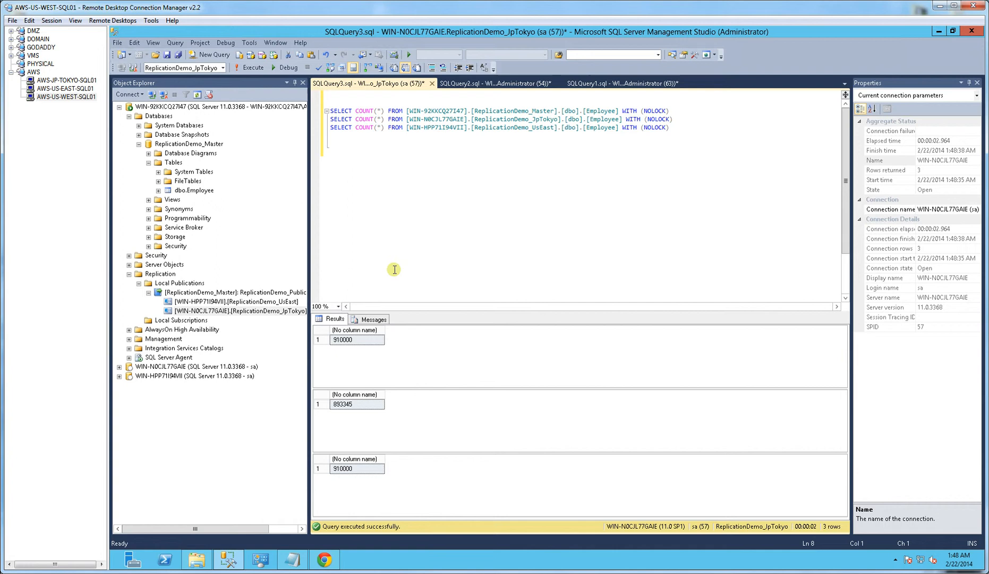
click(251, 68)
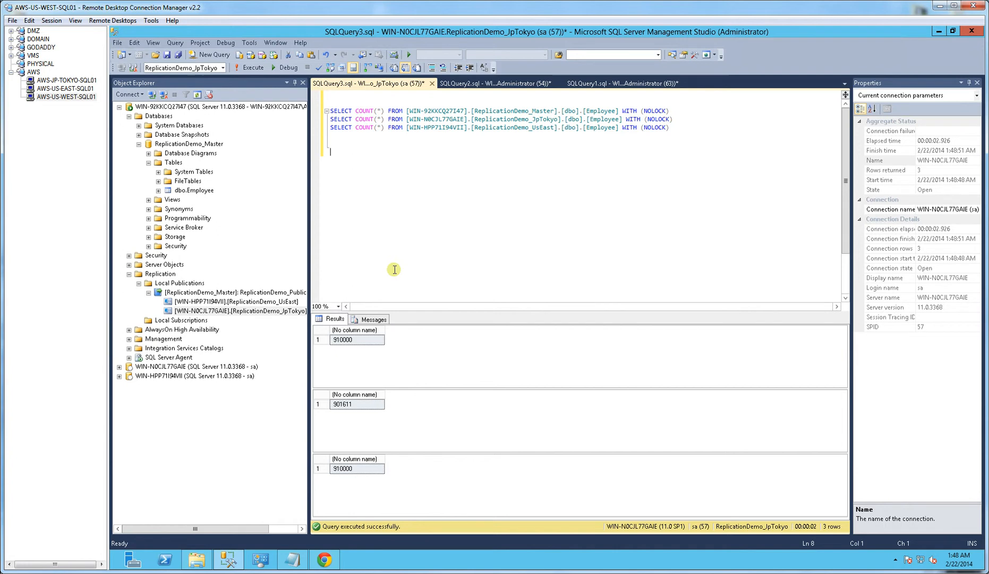
click(250, 67)
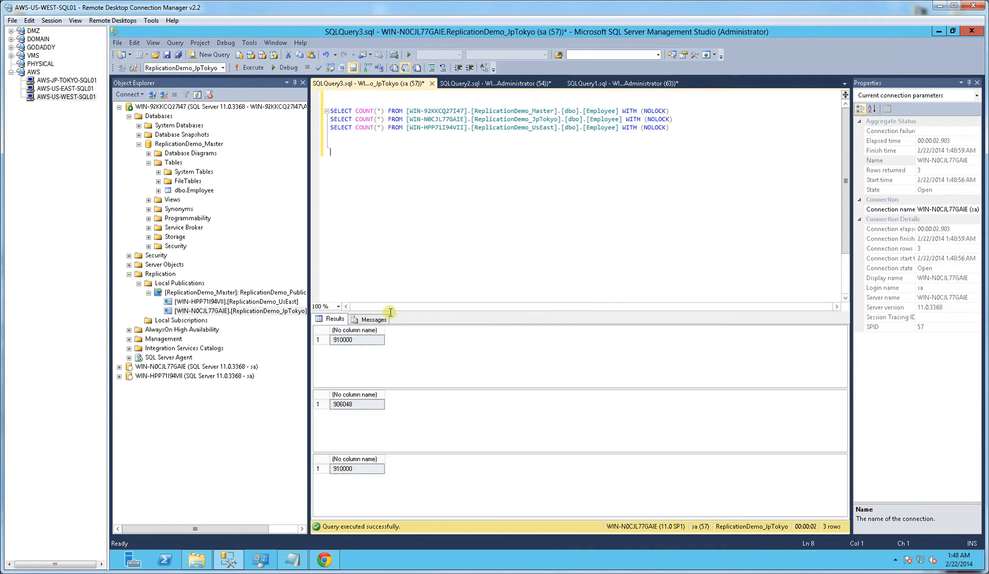
click(357, 404)
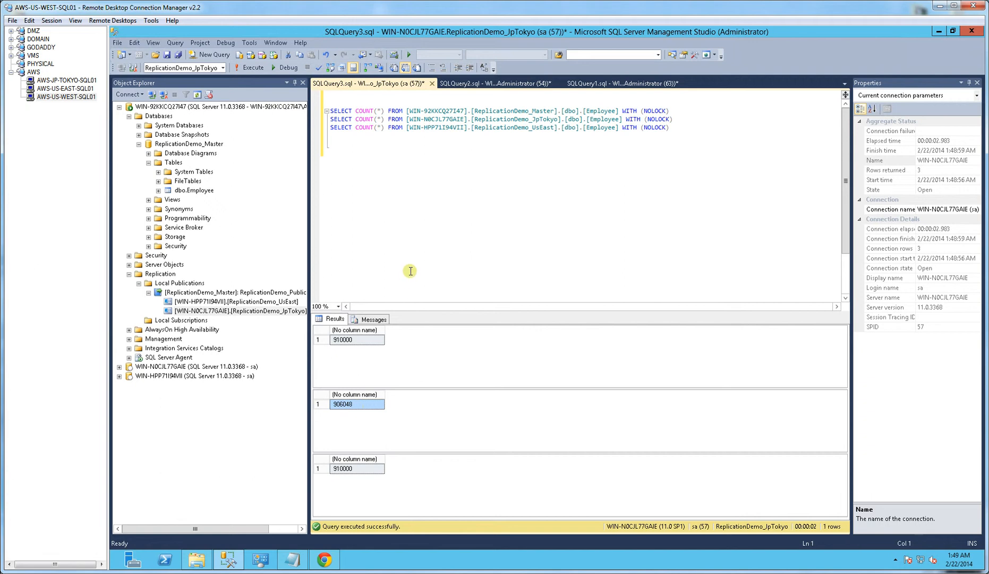
click(242, 68)
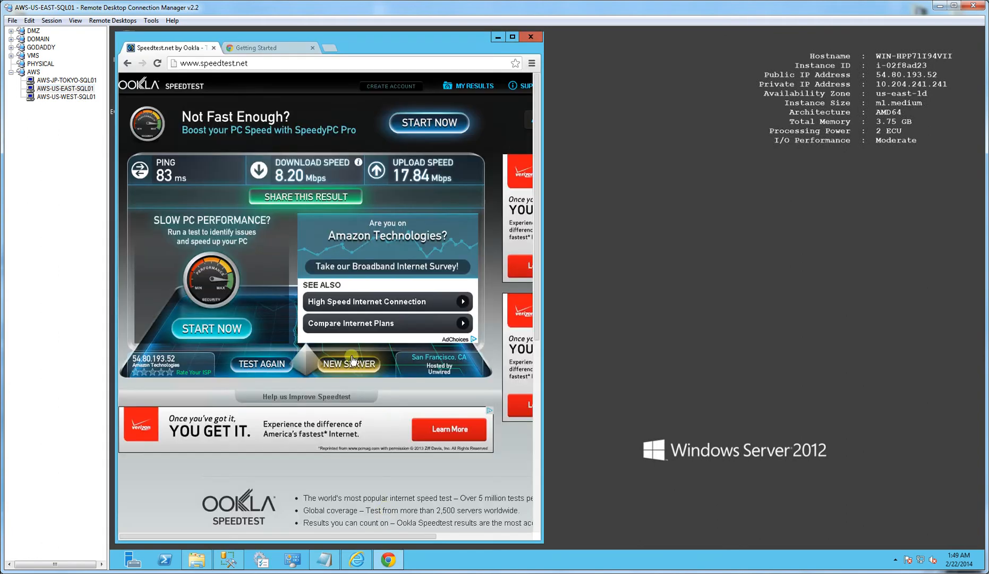
mouse_move(346, 335)
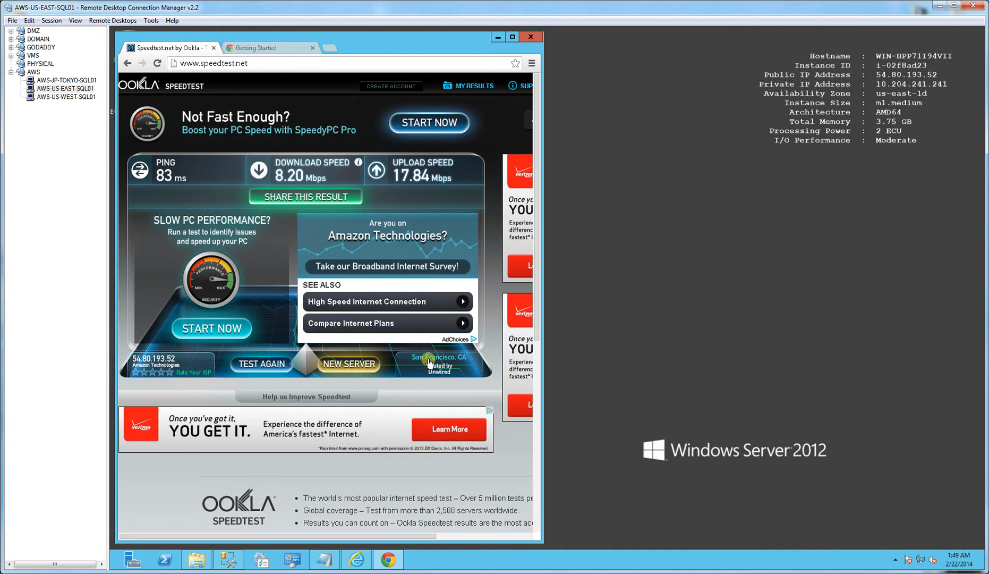
mouse_move(525, 451)
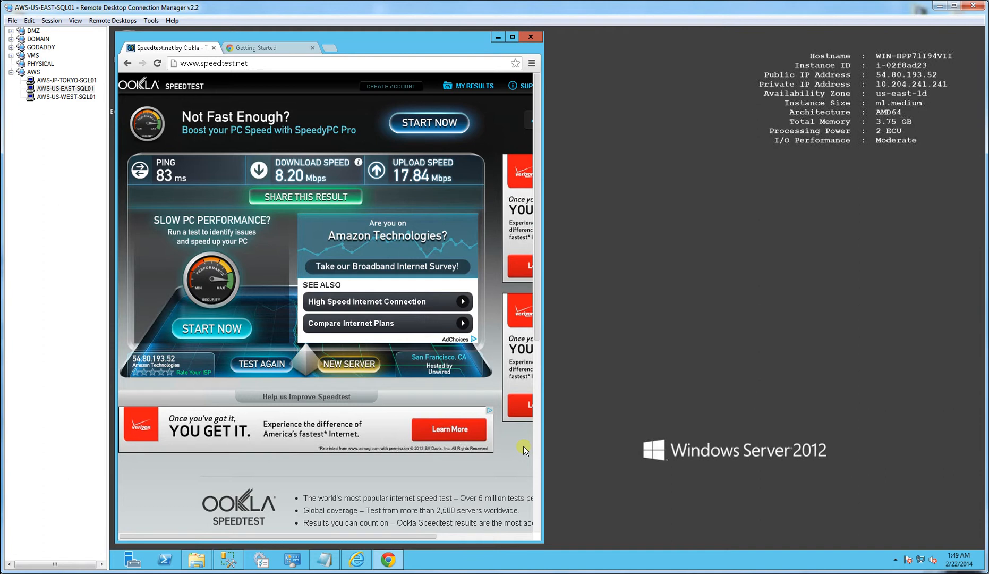
mouse_move(372, 329)
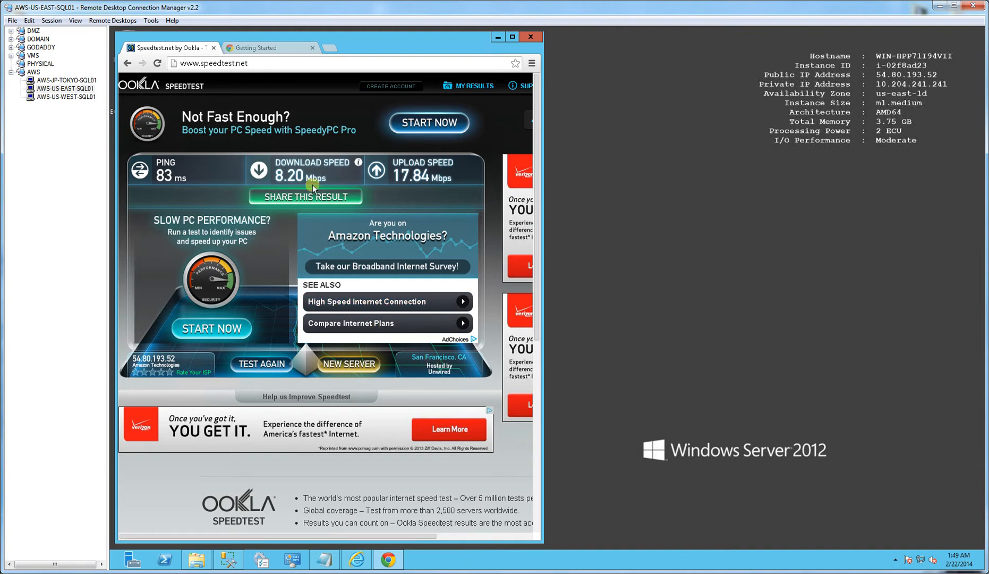
mouse_move(276, 208)
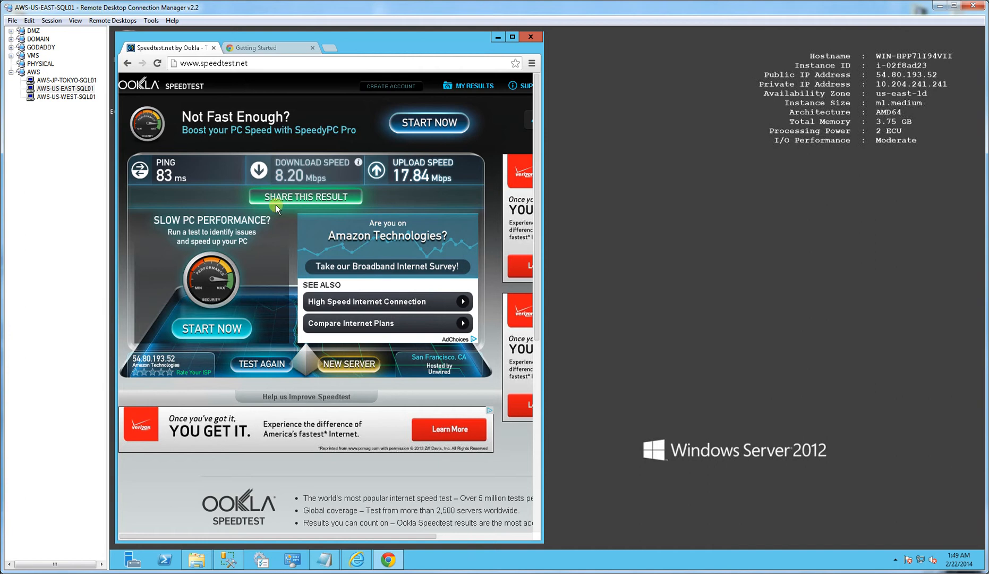
mouse_move(400, 187)
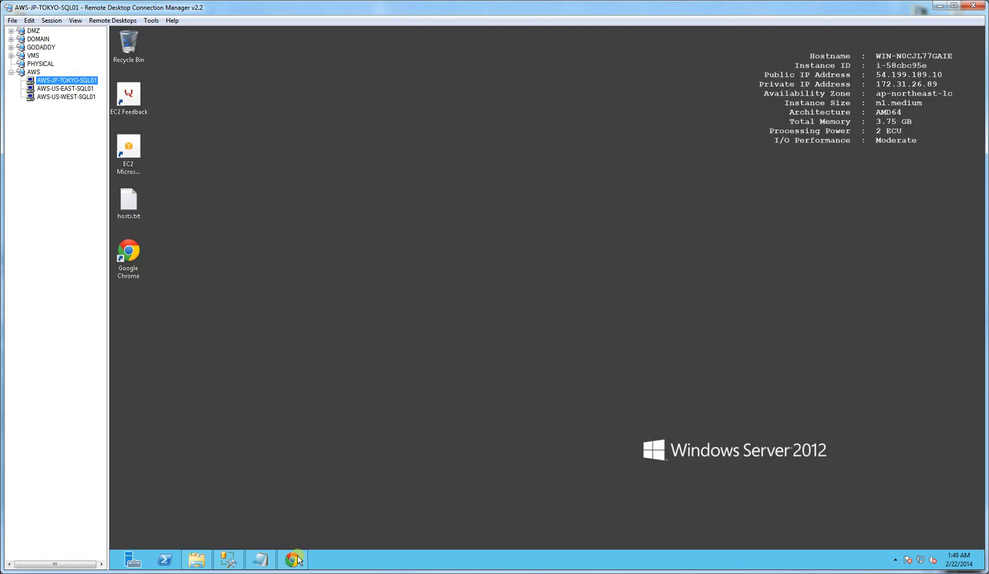
- Bring up Chrome on the Tokyo server showing 129 ms ping and 5.81 Mbps download
click(293, 560)
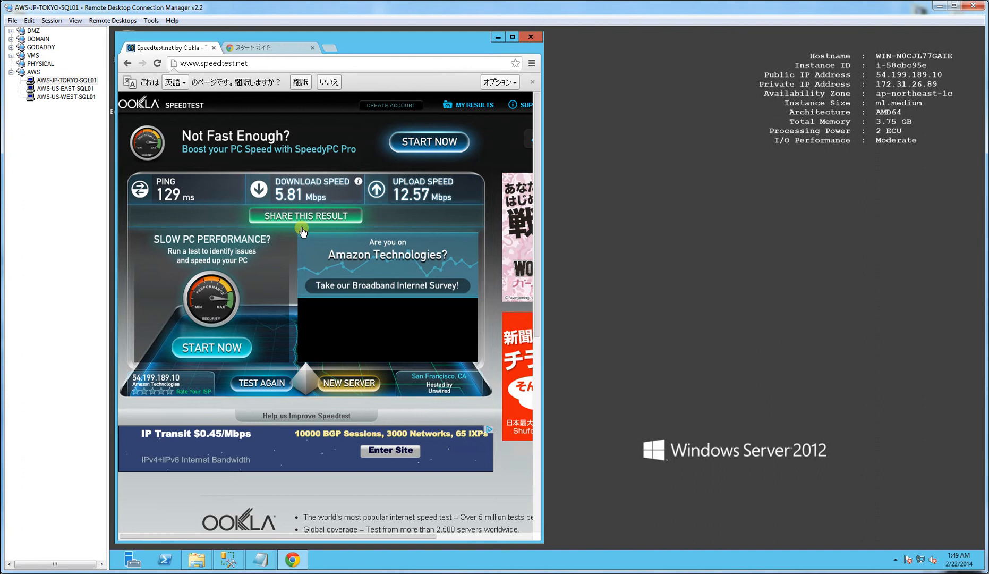
mouse_move(446, 380)
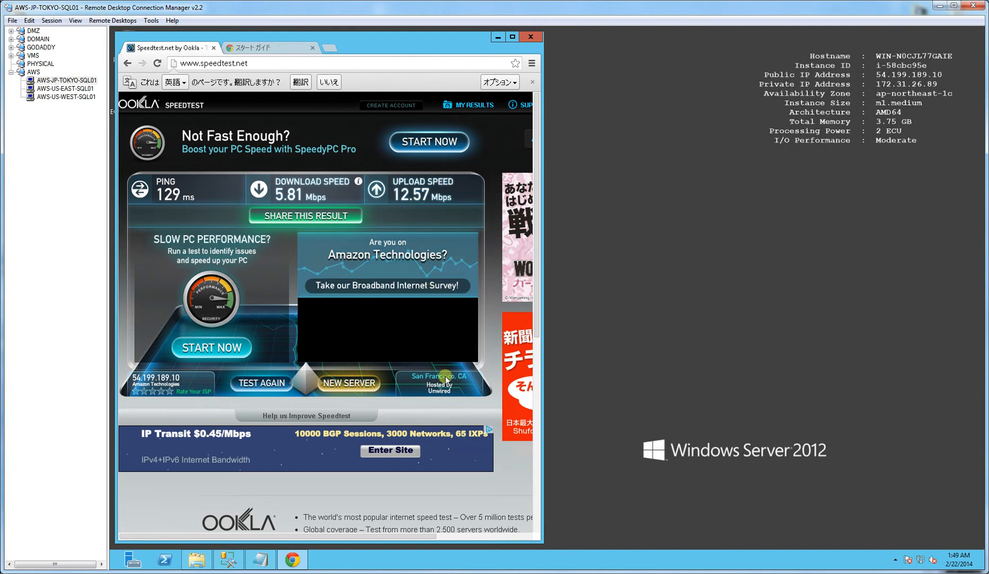
mouse_move(437, 384)
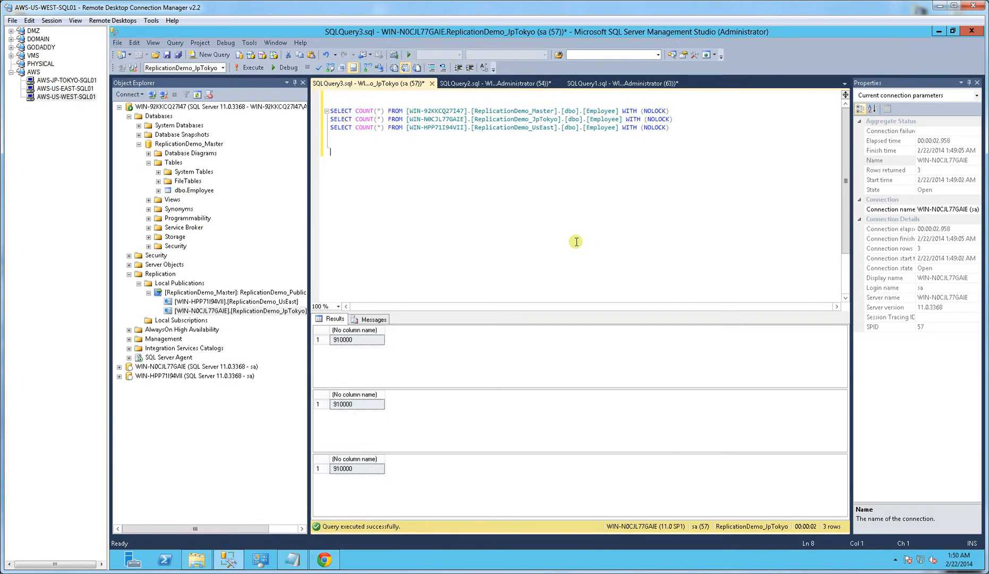
mouse_move(274, 292)
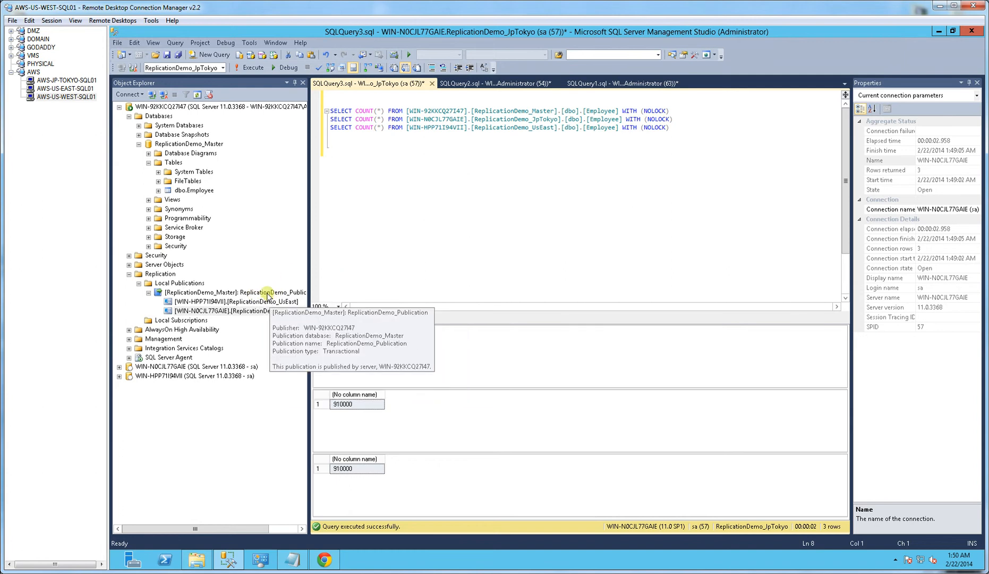
mouse_move(360, 259)
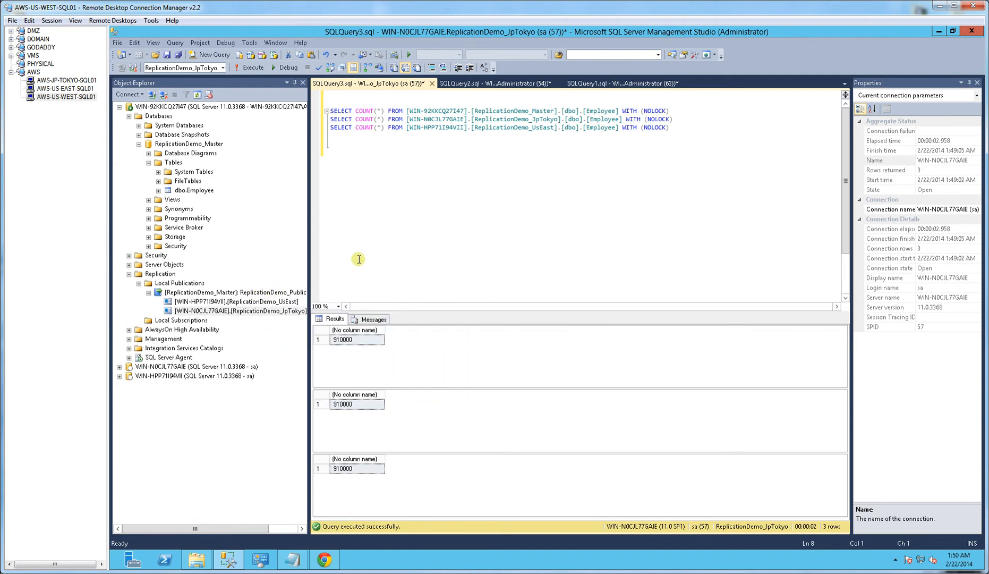
click(54, 112)
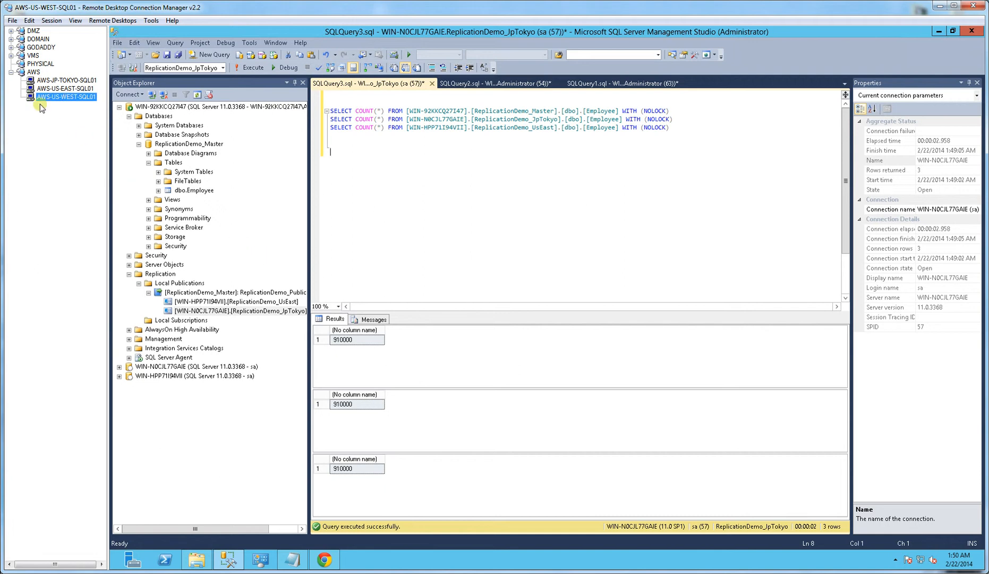
- On AWS-US-EAST-SQL01, choose NEW SERVER on Speedtest and start a test from a map server
click(59, 90)
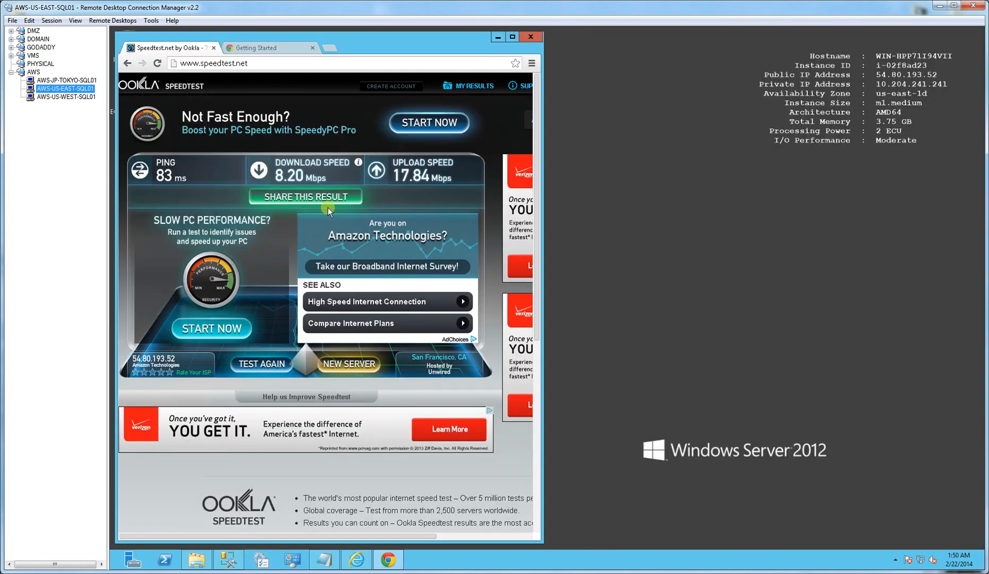
mouse_move(348, 319)
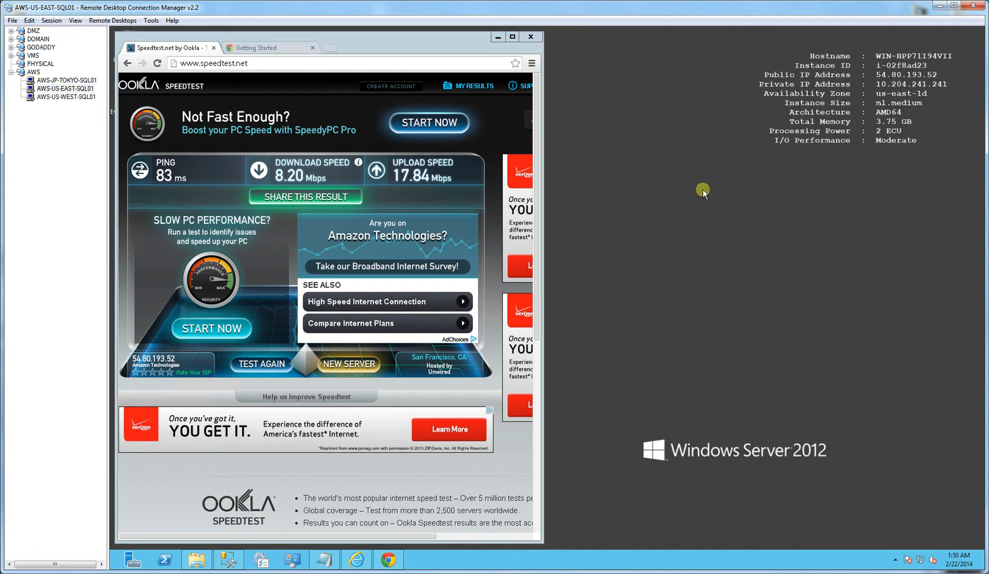
mouse_move(353, 193)
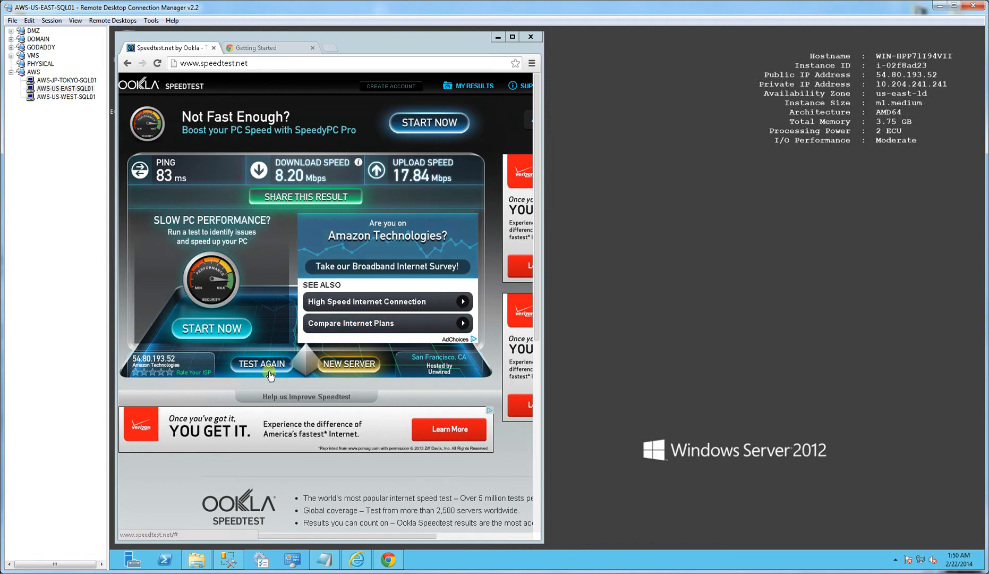
mouse_move(344, 369)
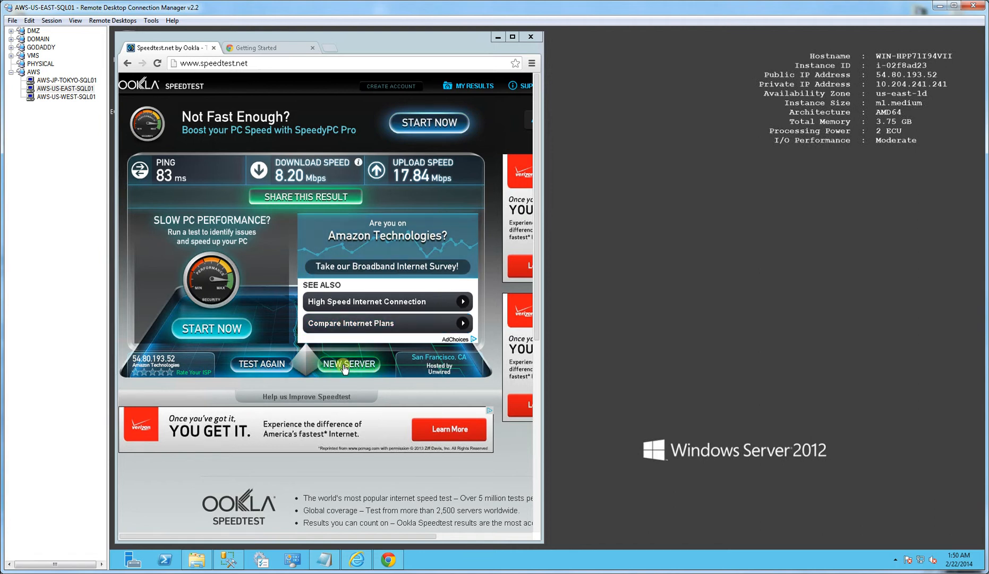
click(348, 363)
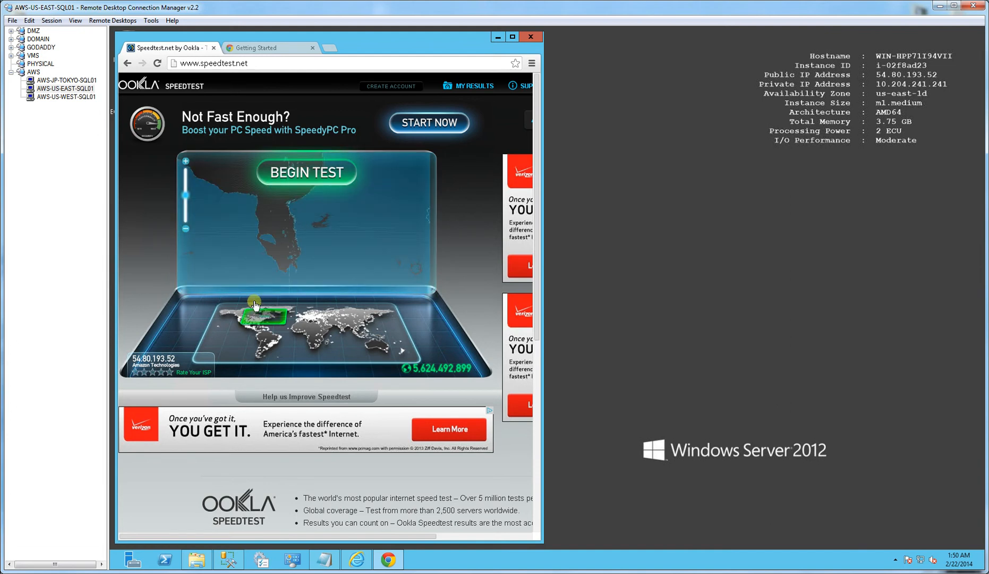
mouse_move(271, 319)
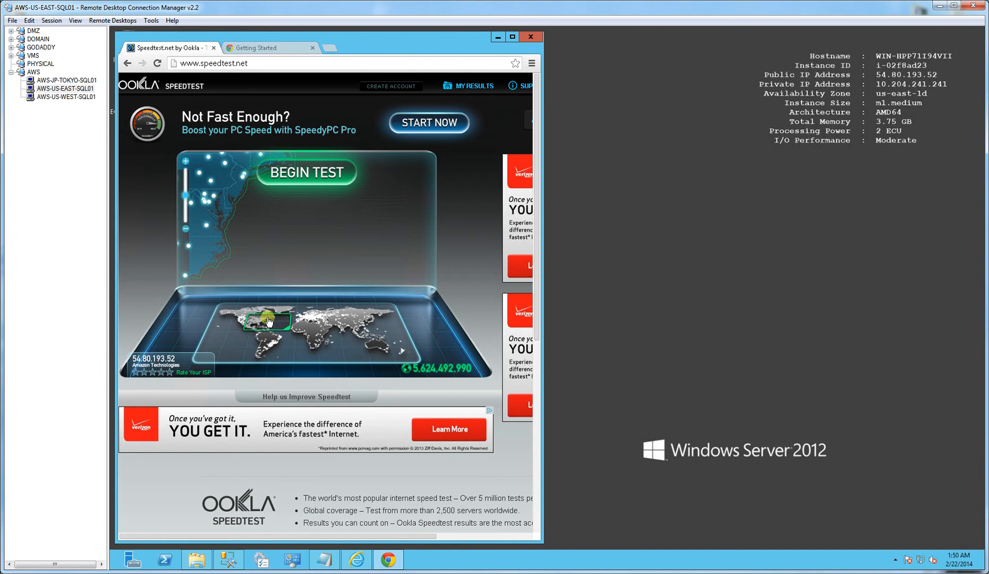
mouse_move(239, 176)
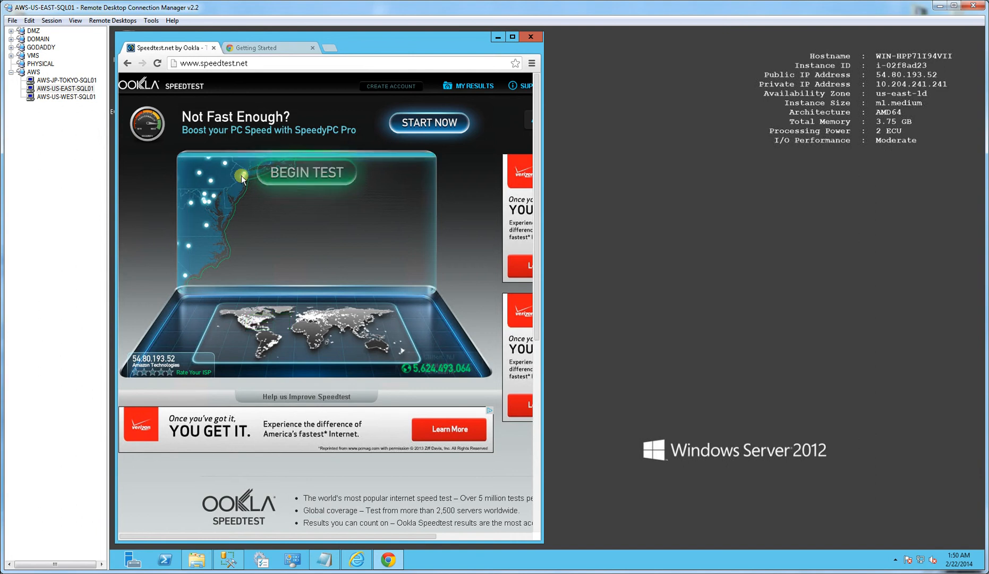
click(306, 172)
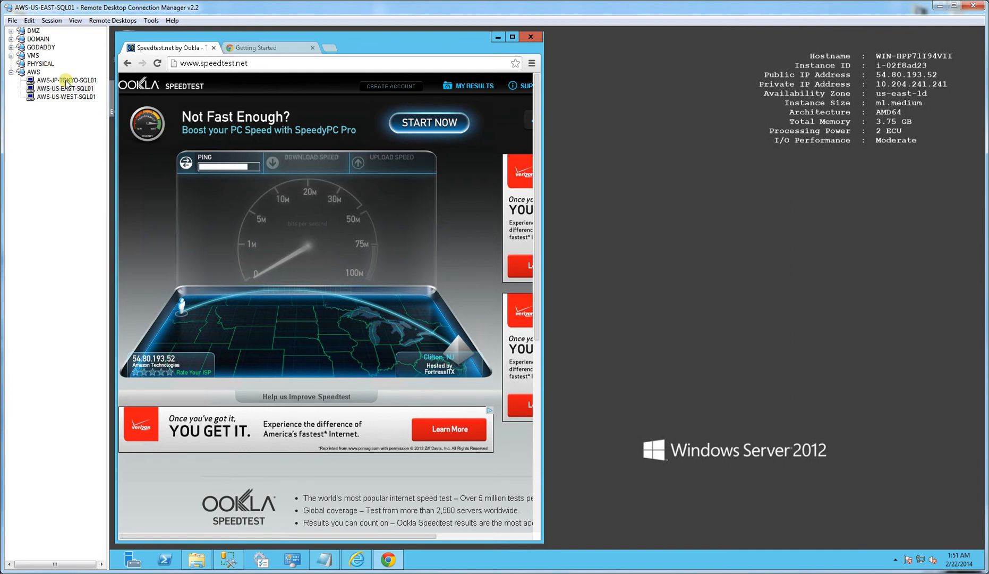
- Start a Speedtest from a Japan-region server on the Tokyo desktop, then check the East Coast result
click(56, 81)
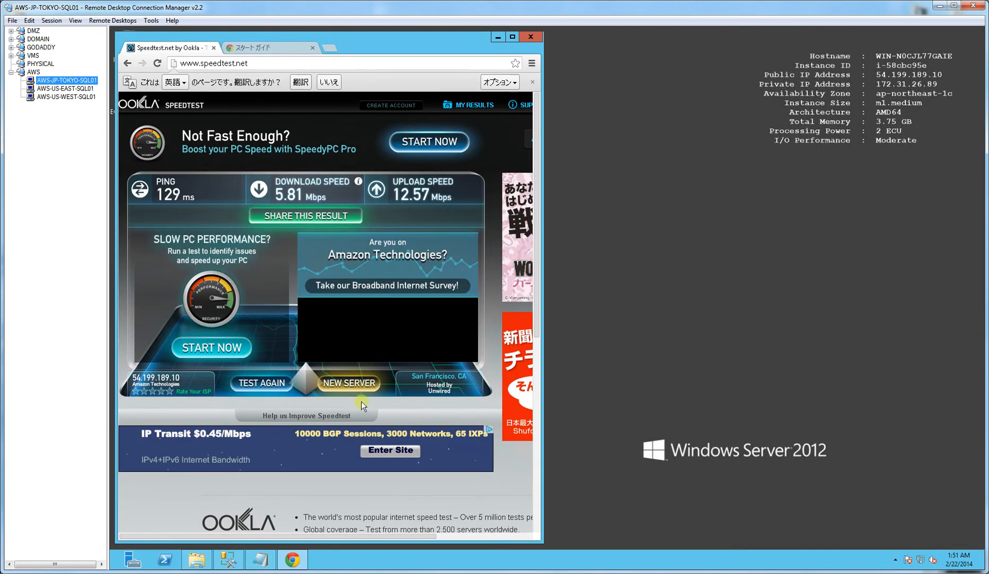
mouse_move(423, 423)
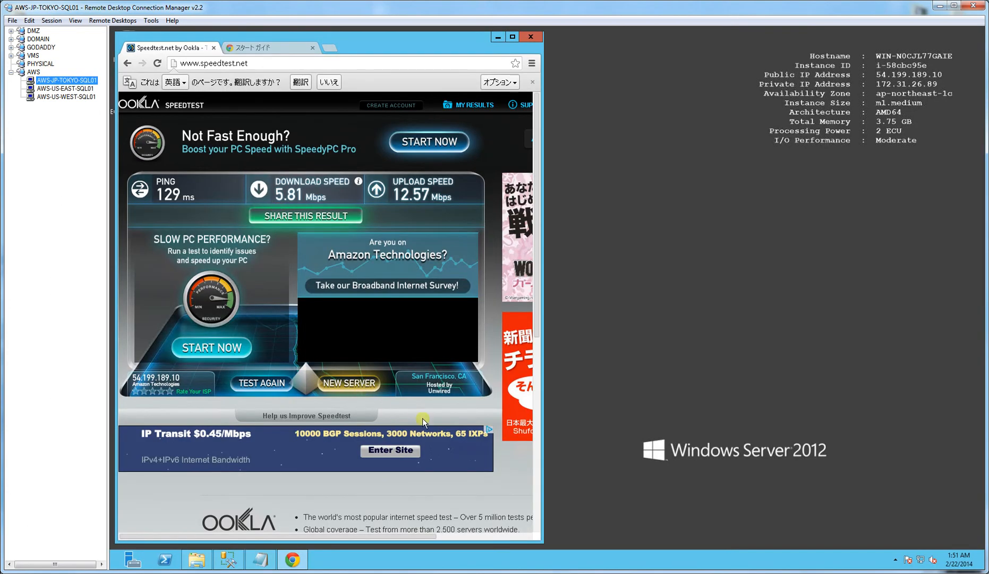
mouse_move(352, 394)
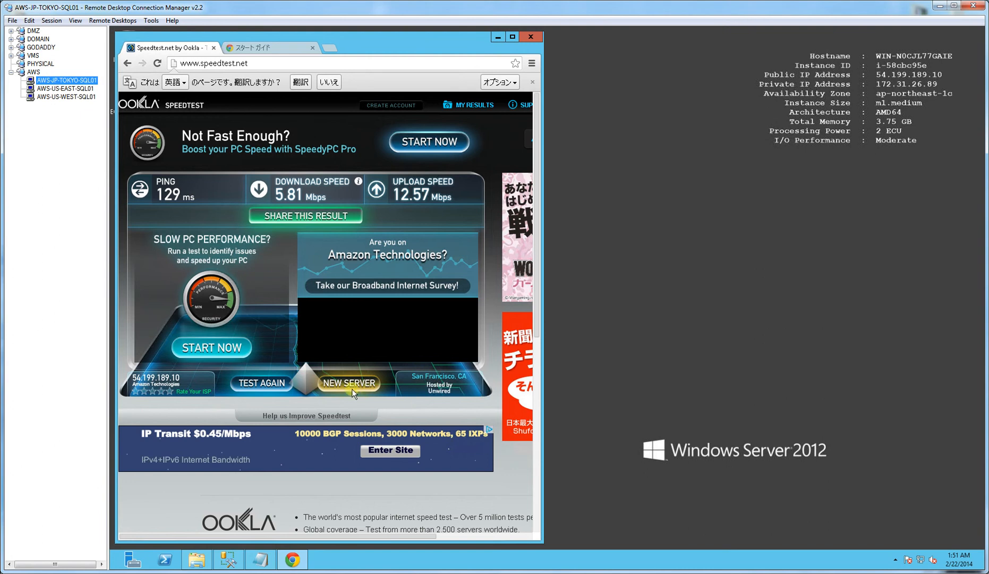
mouse_move(361, 394)
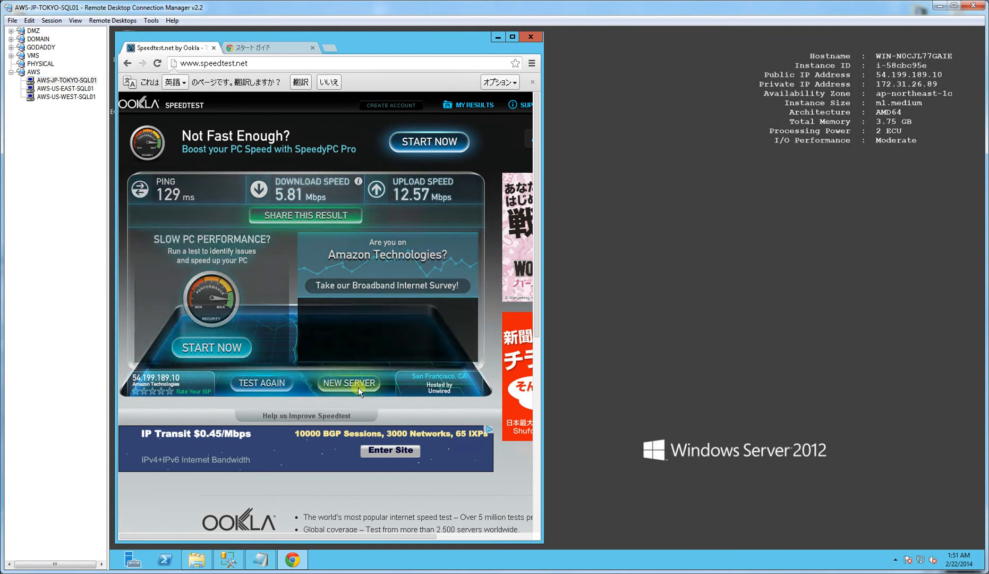
click(349, 384)
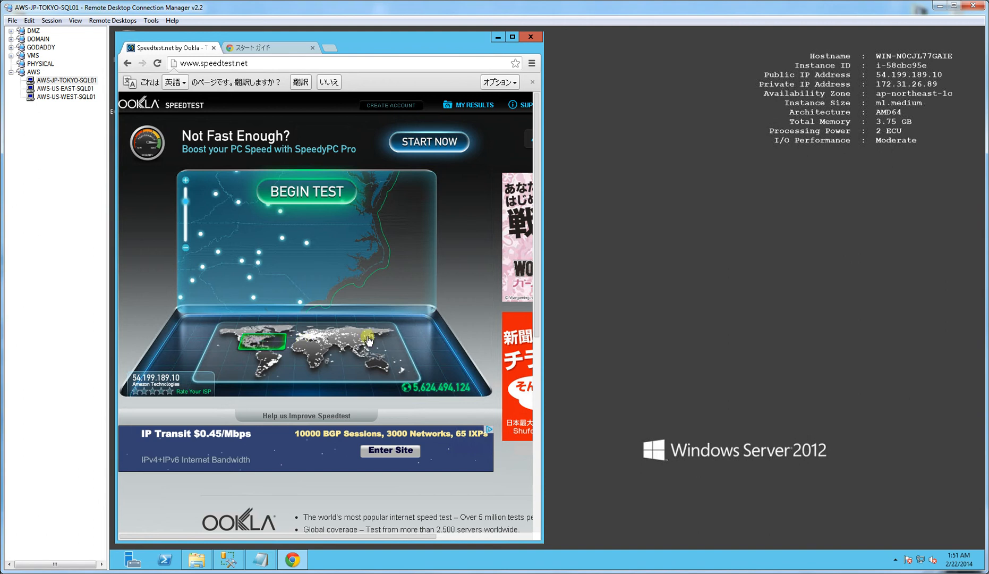
click(367, 340)
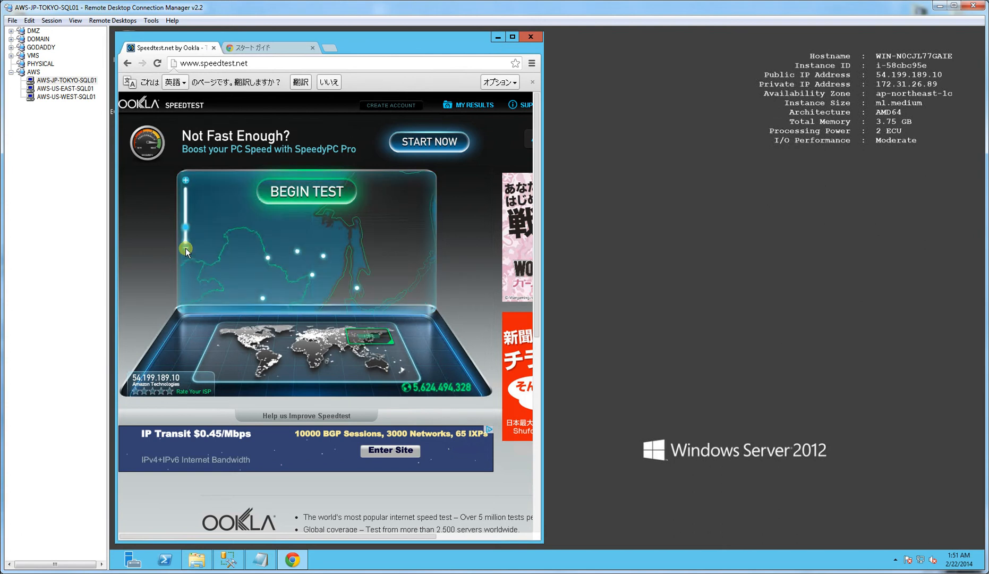
mouse_move(355, 288)
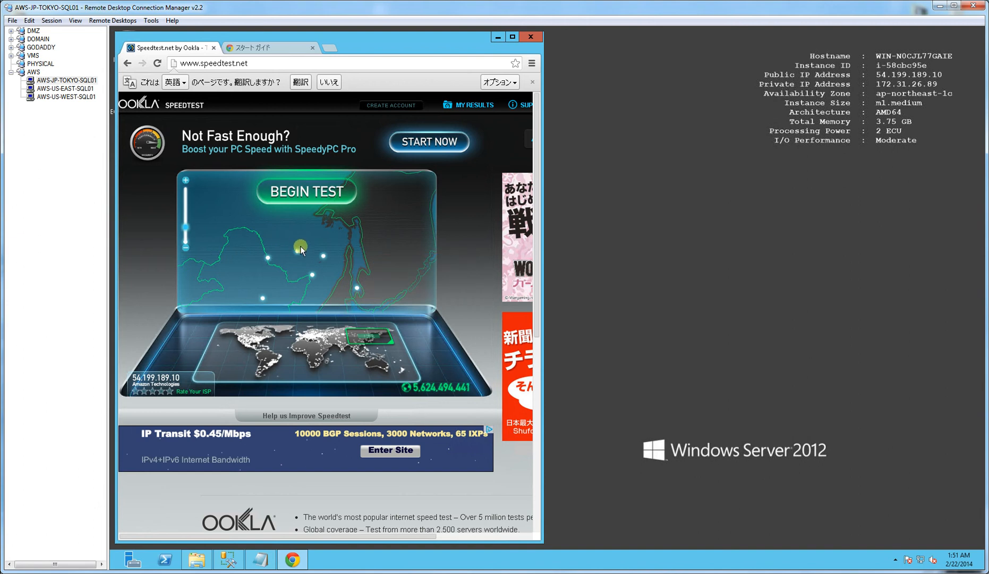
mouse_move(253, 228)
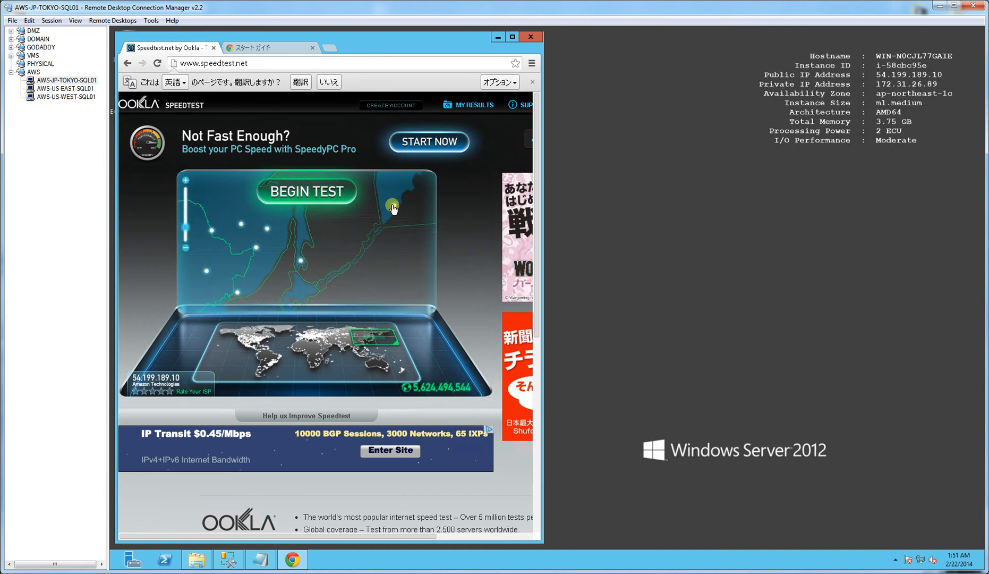
mouse_move(393, 211)
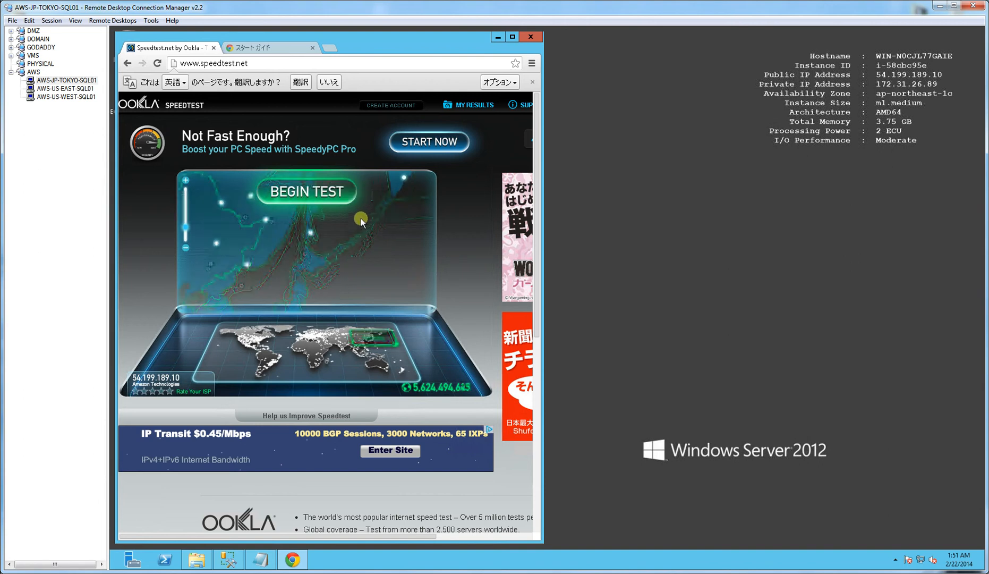
mouse_move(308, 271)
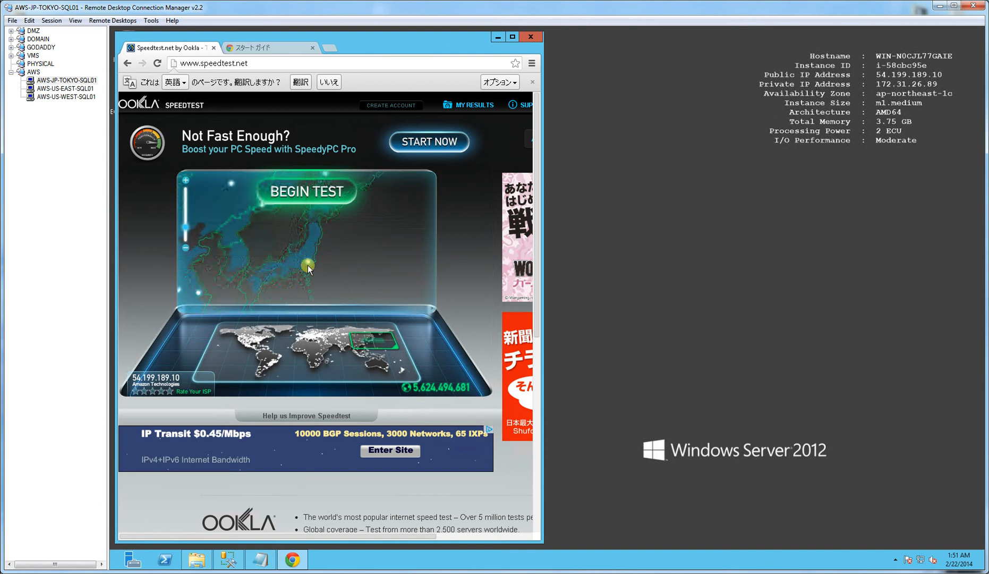
mouse_move(310, 260)
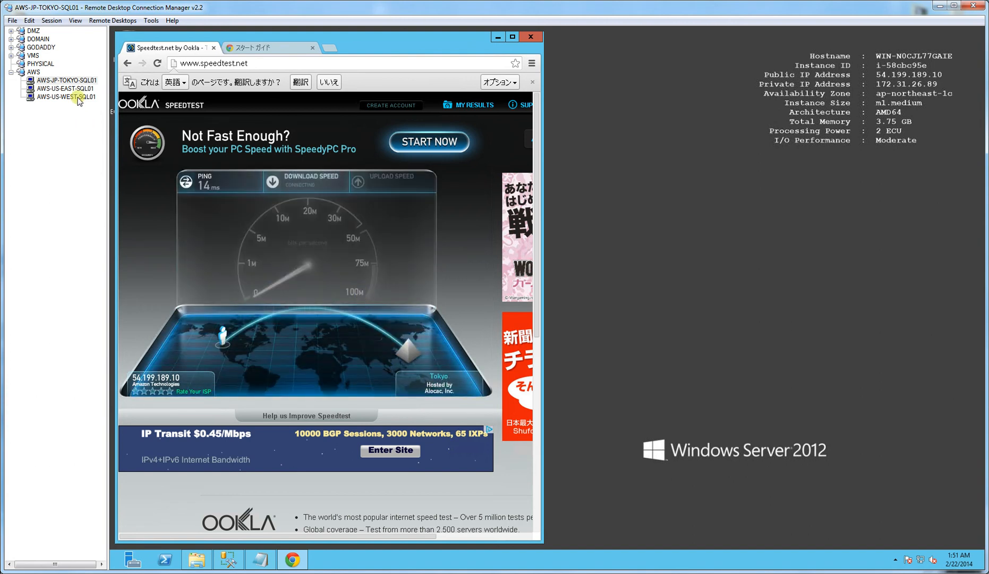
click(57, 89)
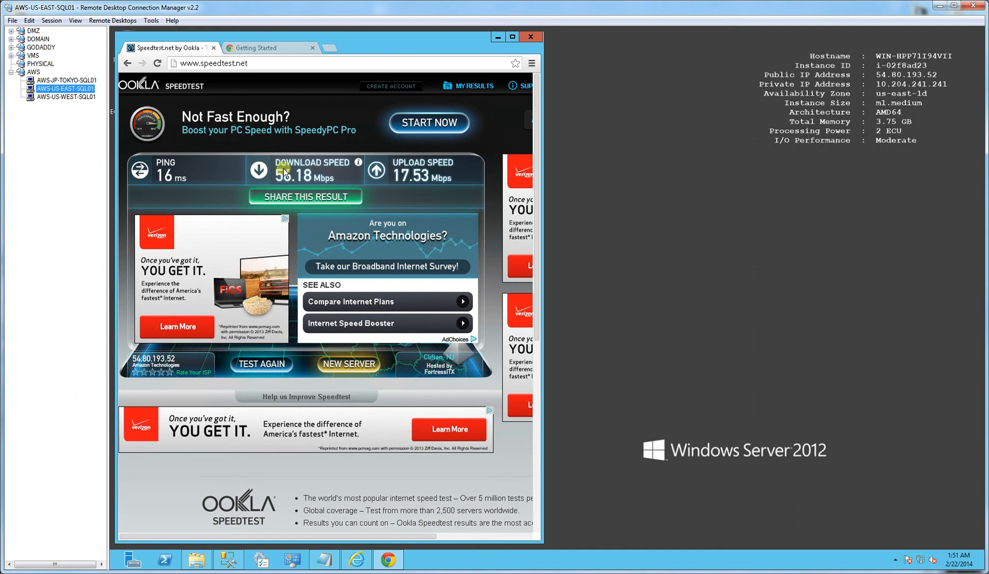
mouse_move(312, 183)
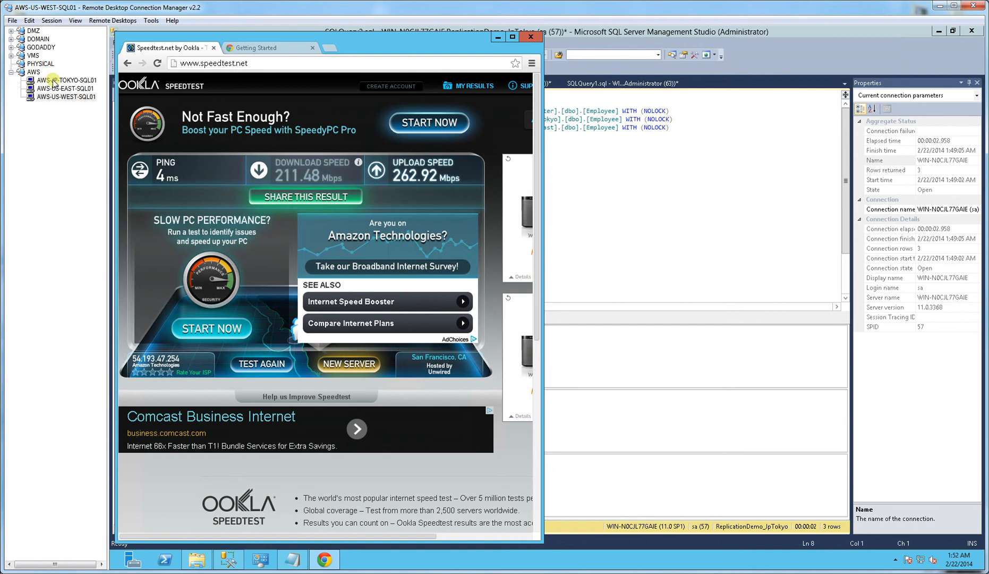
- Reconnect to the Tokyo desktop to view its finished Speedtest result (14 ms, 105.22 Mbps down)
click(56, 80)
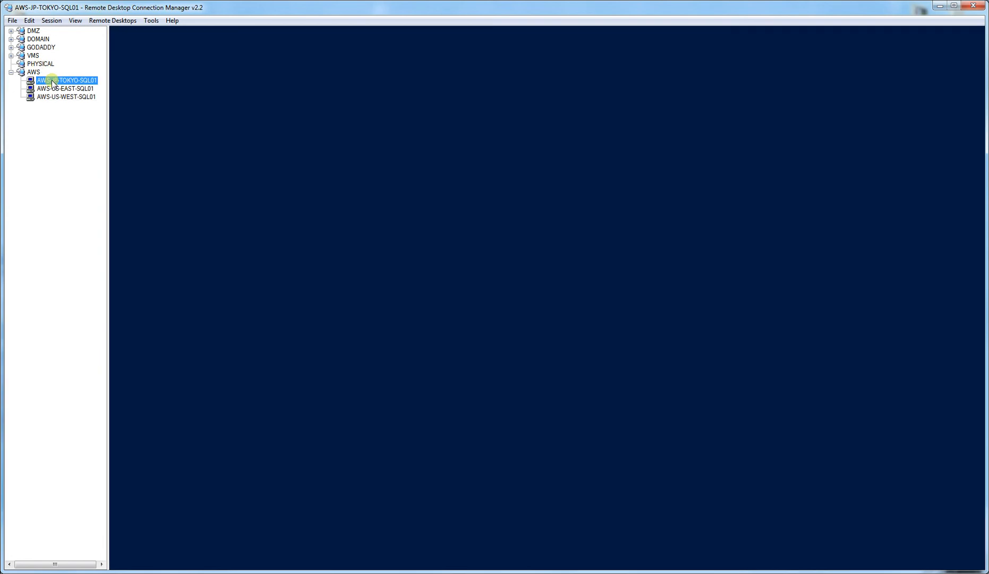
double_click(61, 81)
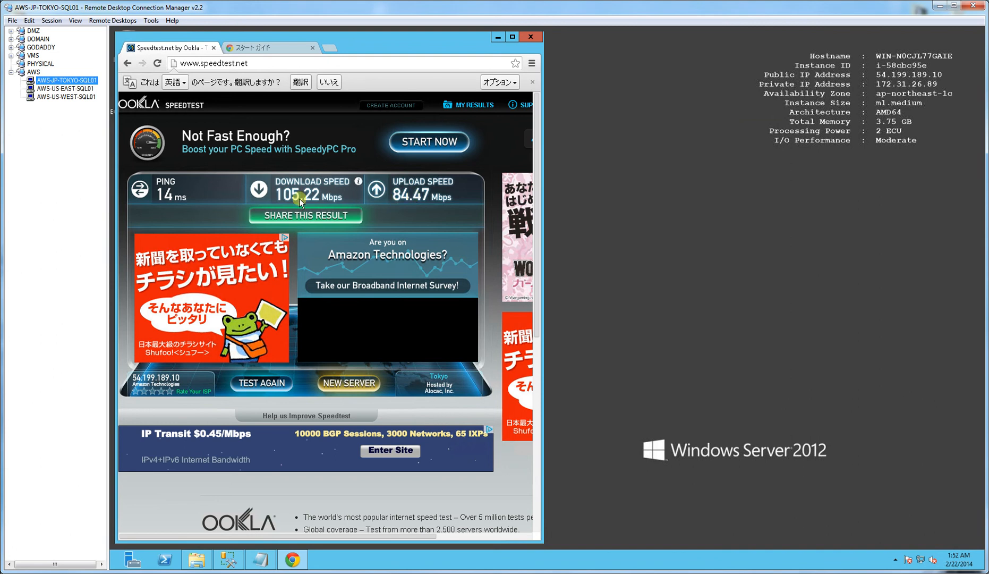
mouse_move(287, 201)
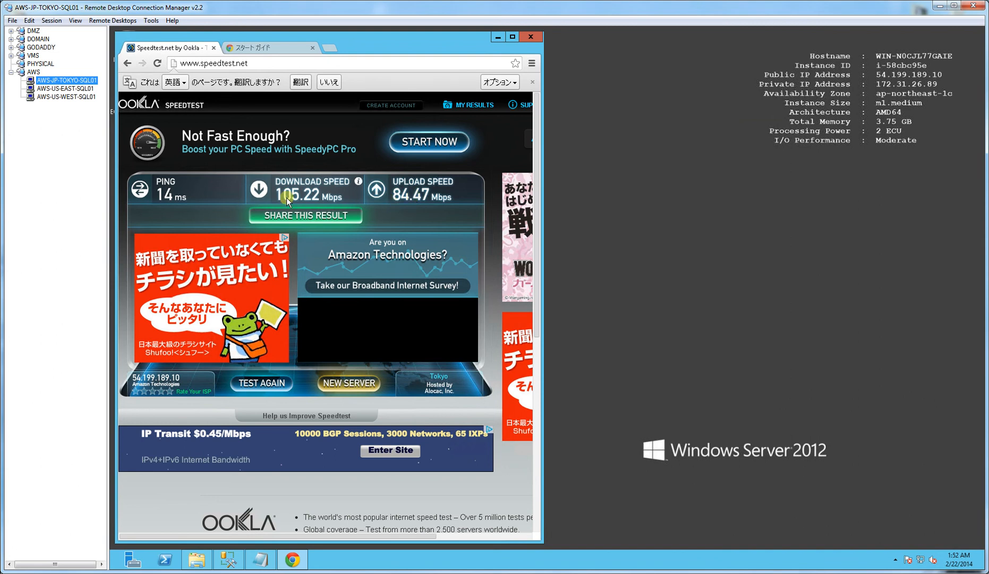
mouse_move(408, 357)
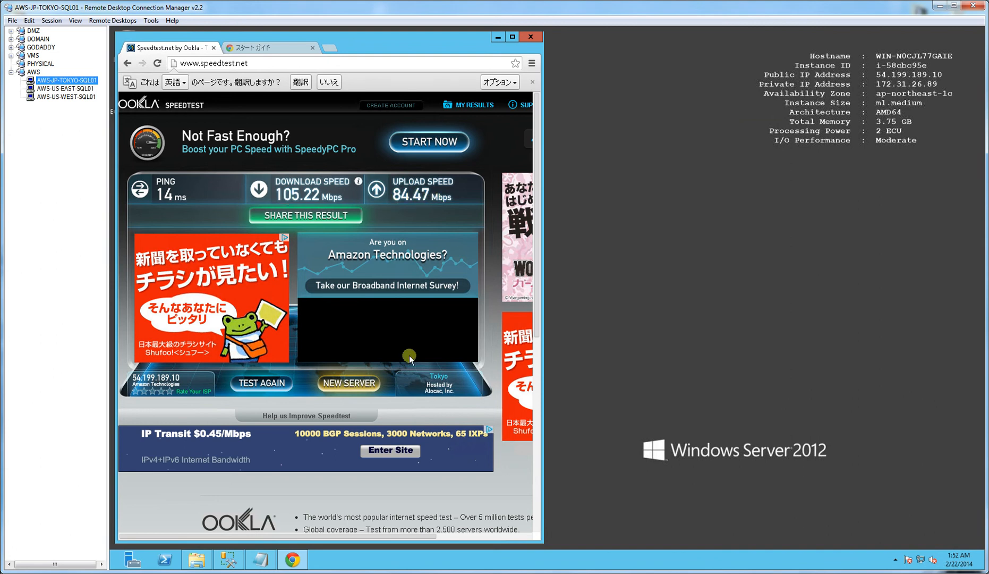
mouse_move(232, 568)
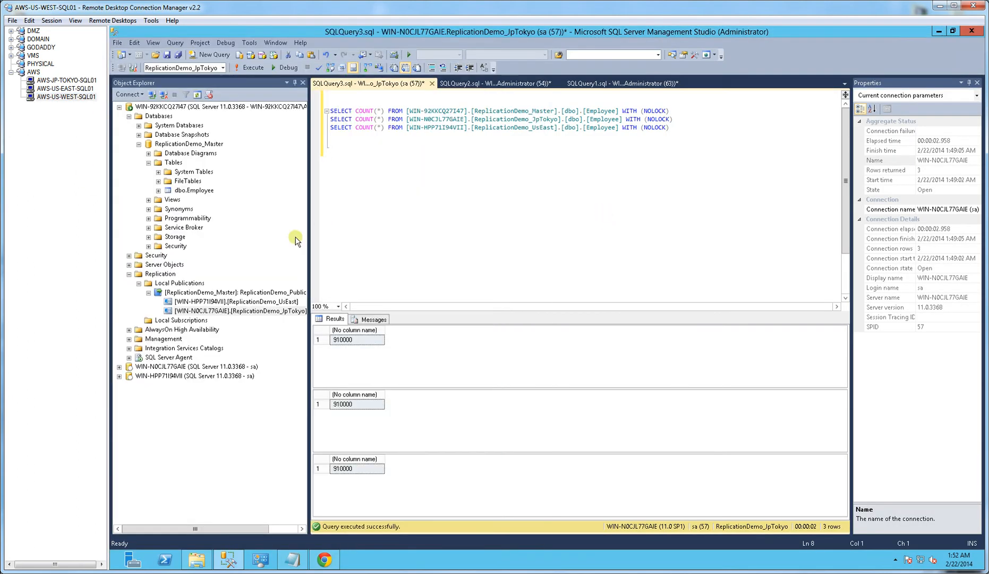
- Bring up dbo.Employee for editing on the West Coast server, then move to East Coast
click(194, 191)
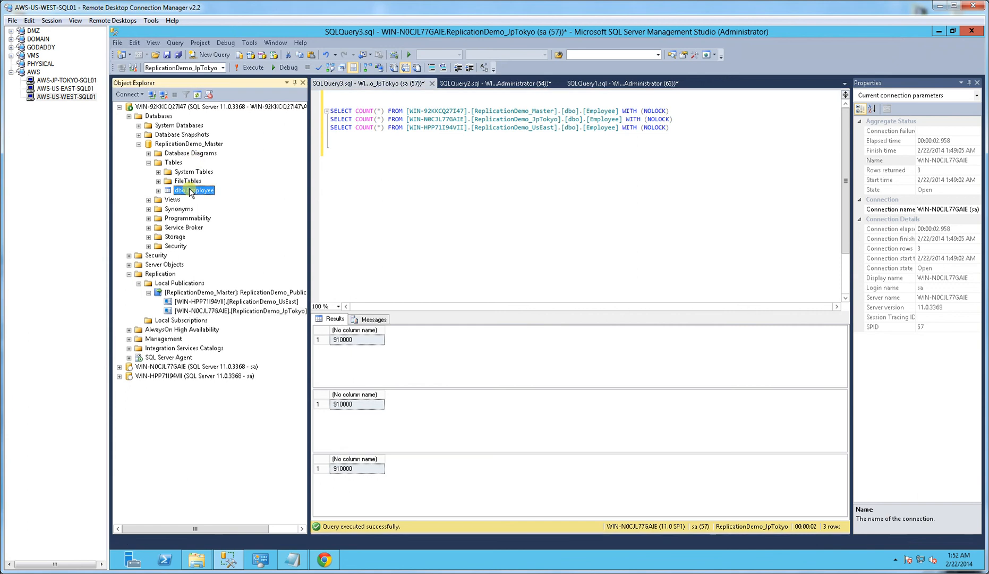
right_click(192, 191)
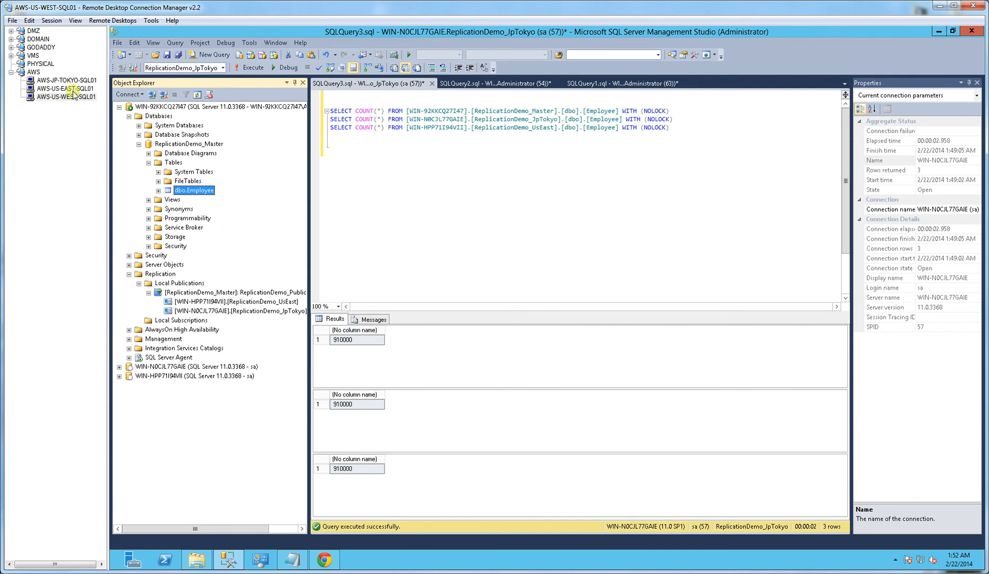
click(62, 87)
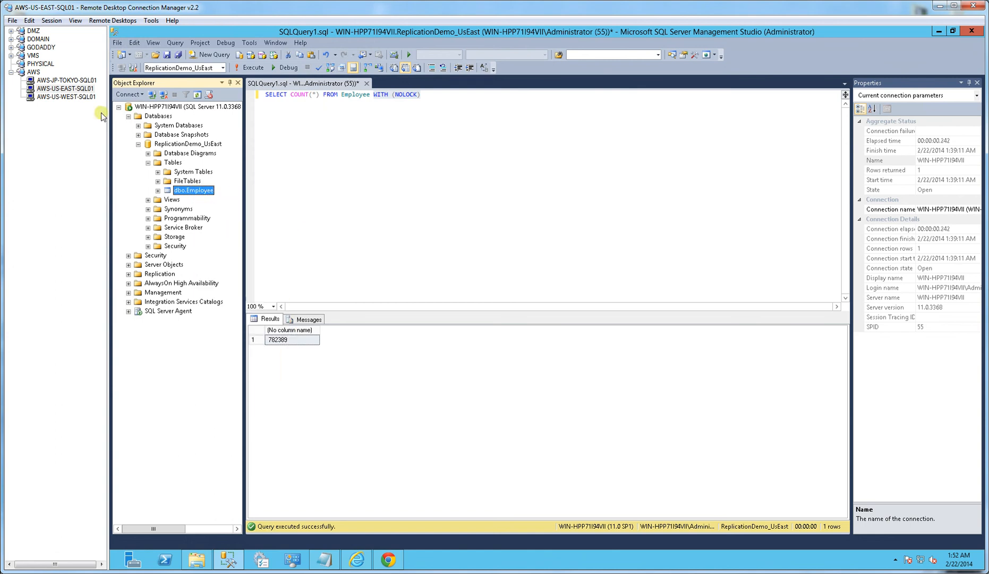
- Edit Top 200 Rows of dbo.Employee on the Tokyo server
click(55, 82)
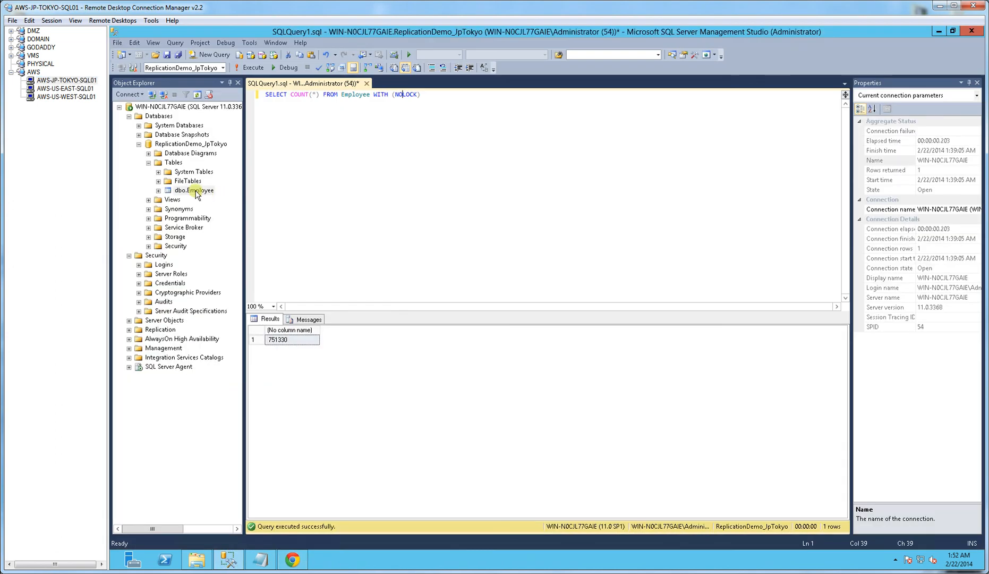
right_click(193, 190)
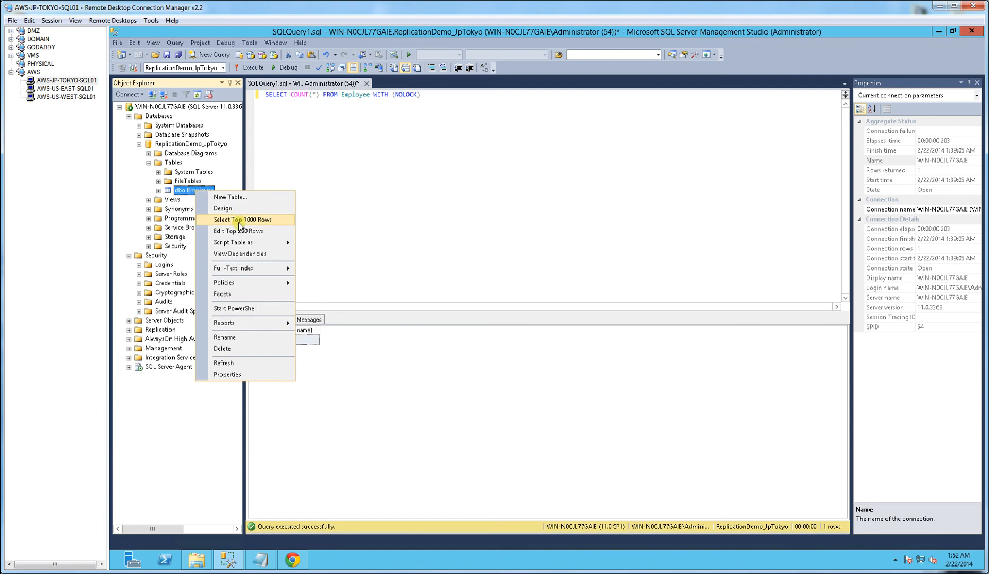
click(235, 232)
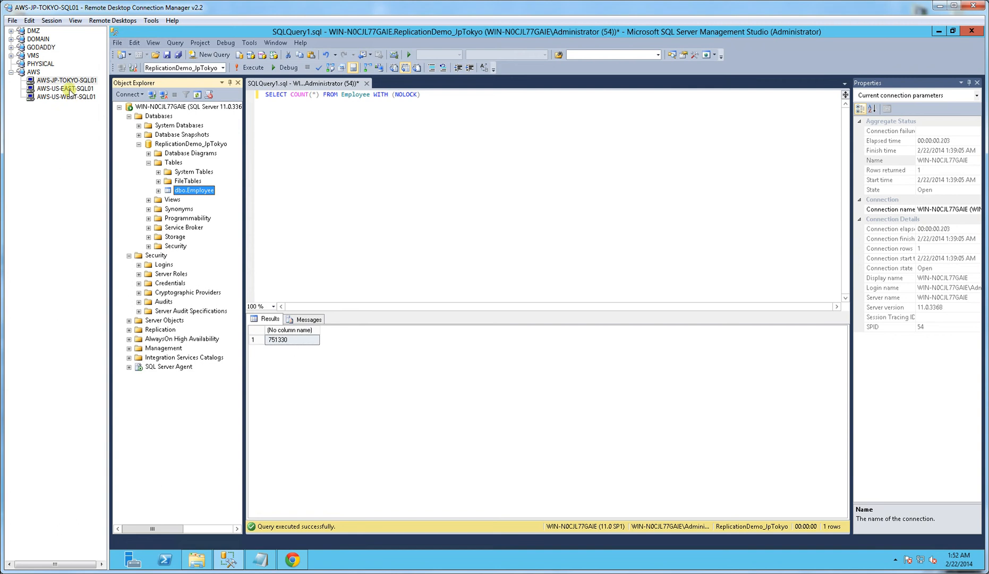
- Rename row 1's FirstName from Kenneth to Ken on the West Coast master and view the East Coast copy
click(54, 88)
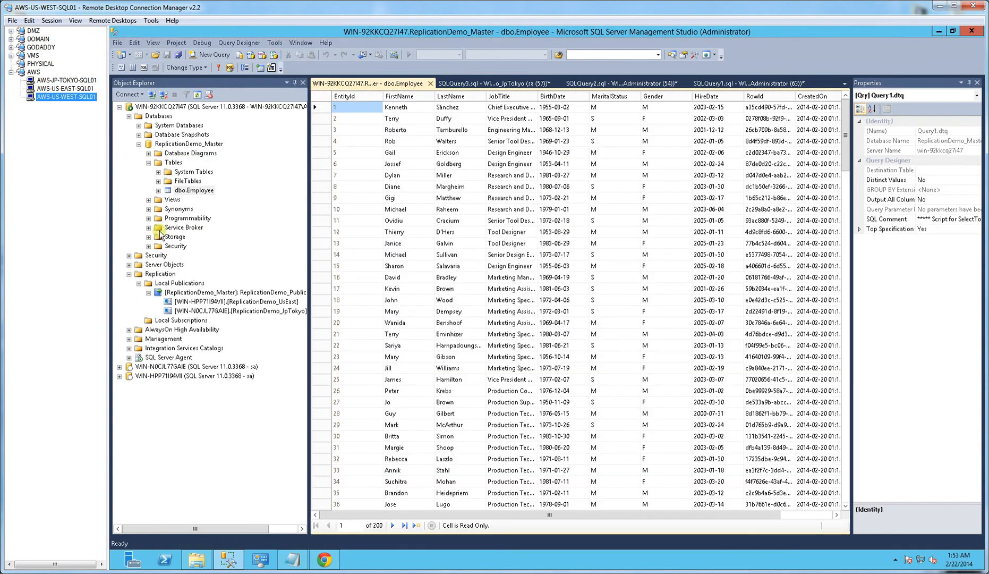
mouse_move(232, 229)
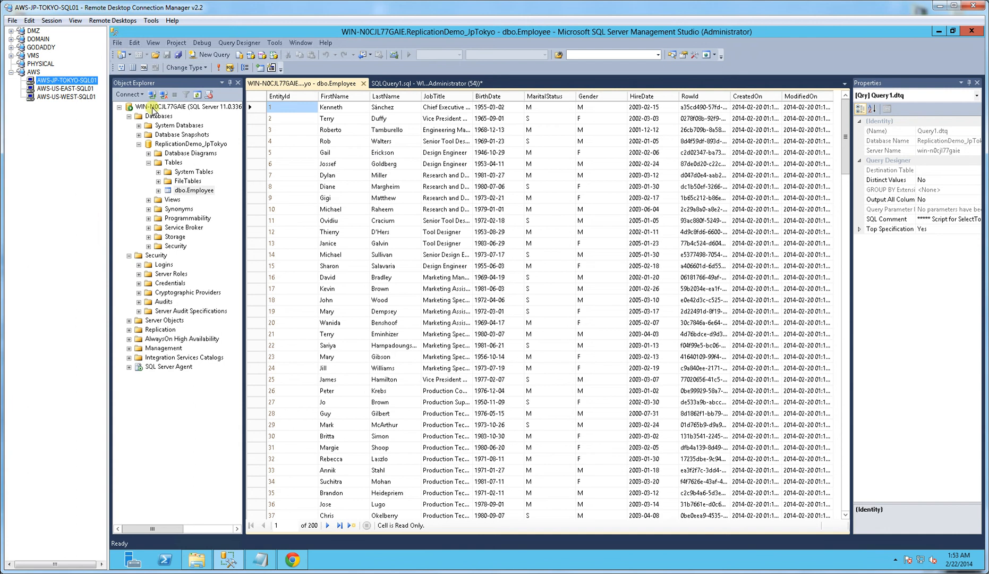
click(57, 84)
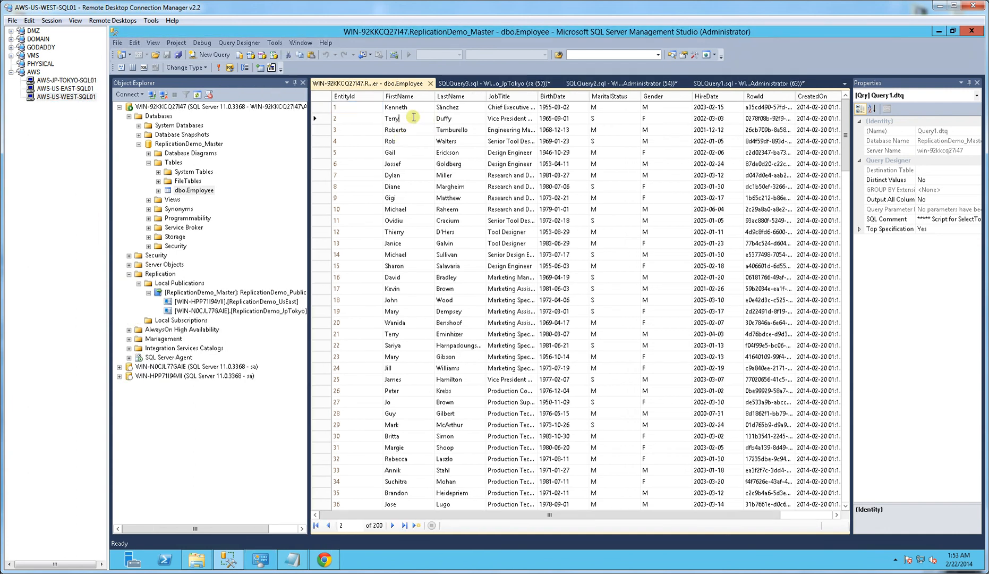
click(189, 143)
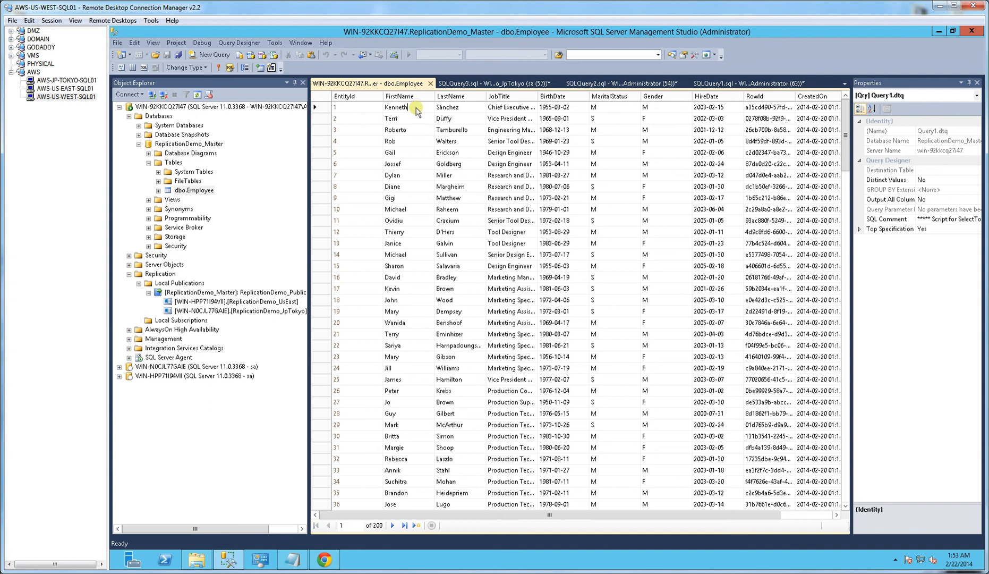
text(Ken)
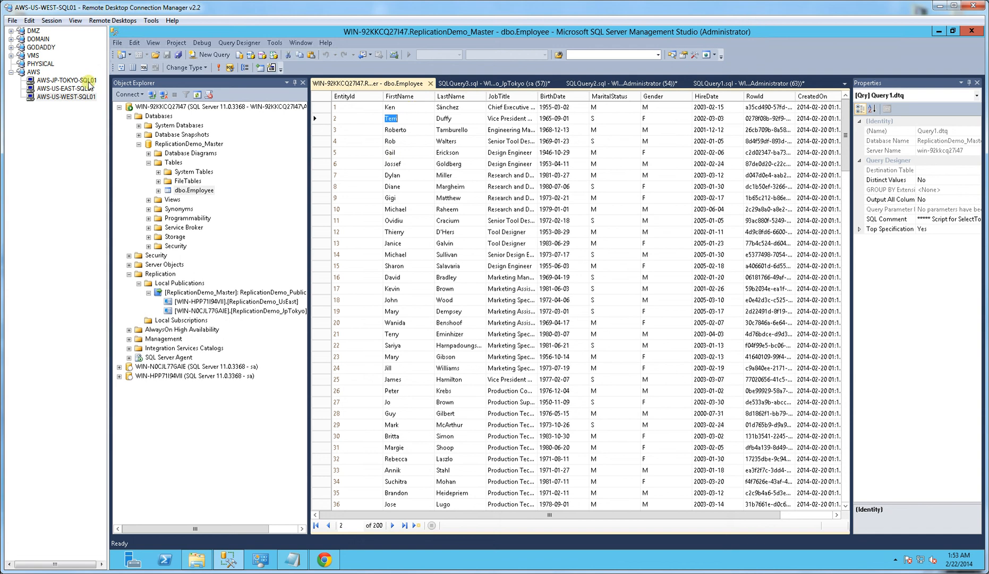
click(52, 90)
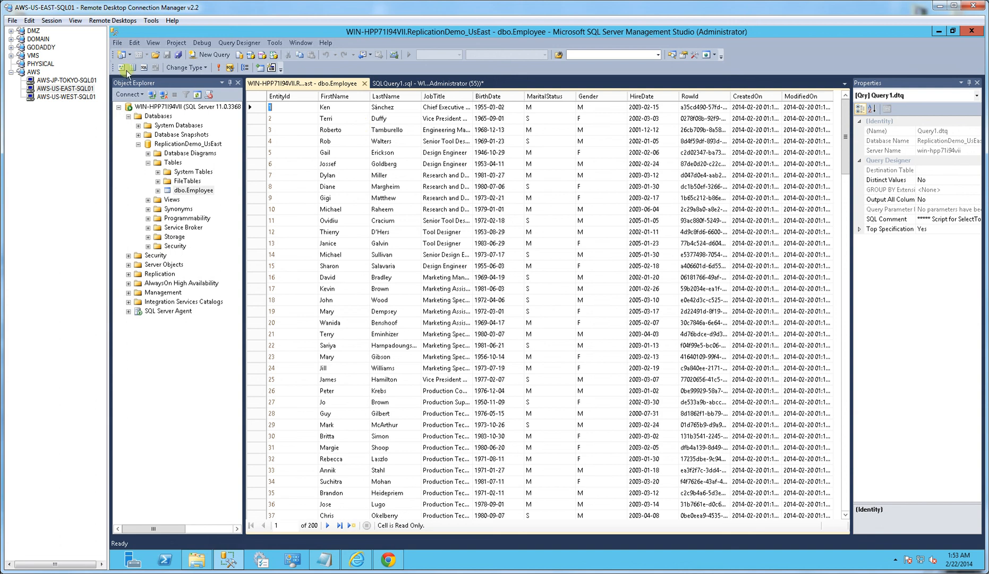
- Refresh the Tokyo Employee grid so row 1 also reads Ken
click(53, 83)
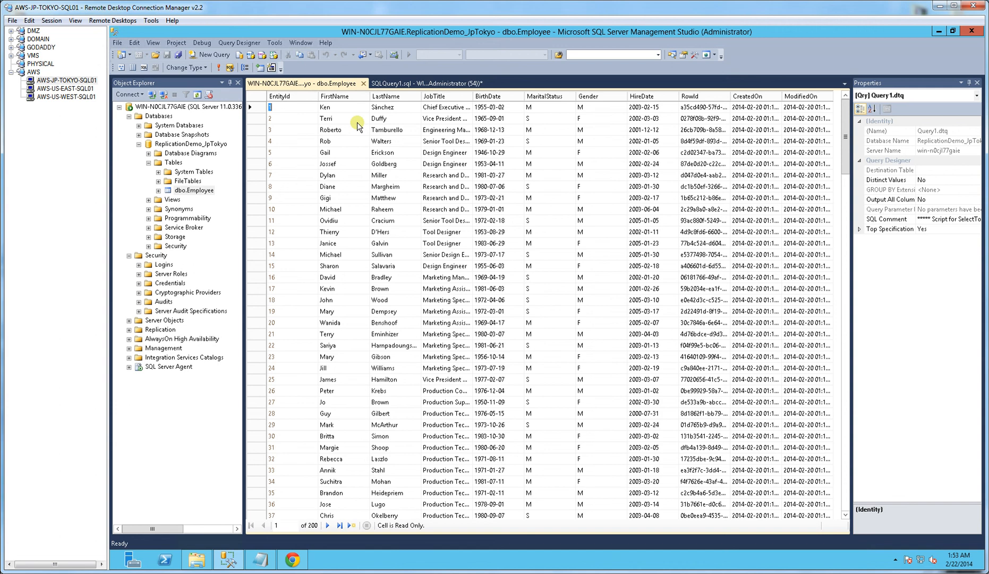
mouse_move(136, 115)
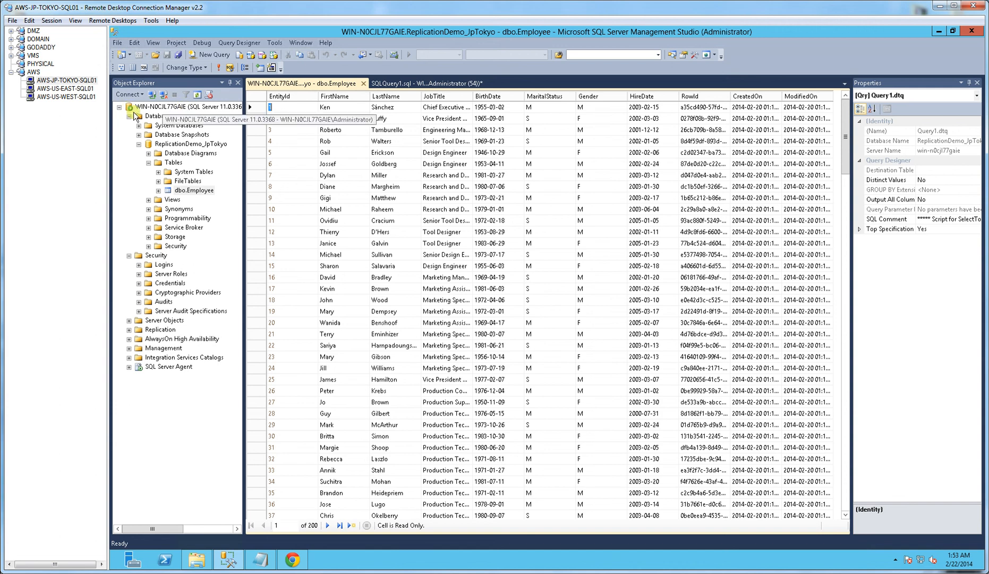